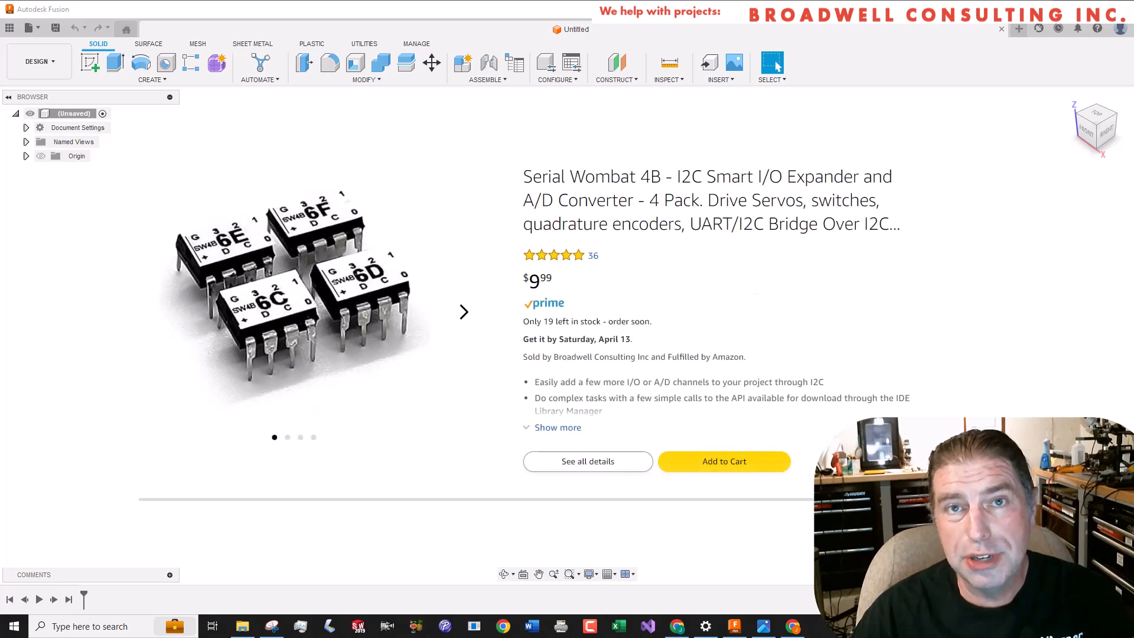
pyautogui.moveTo(748, 276)
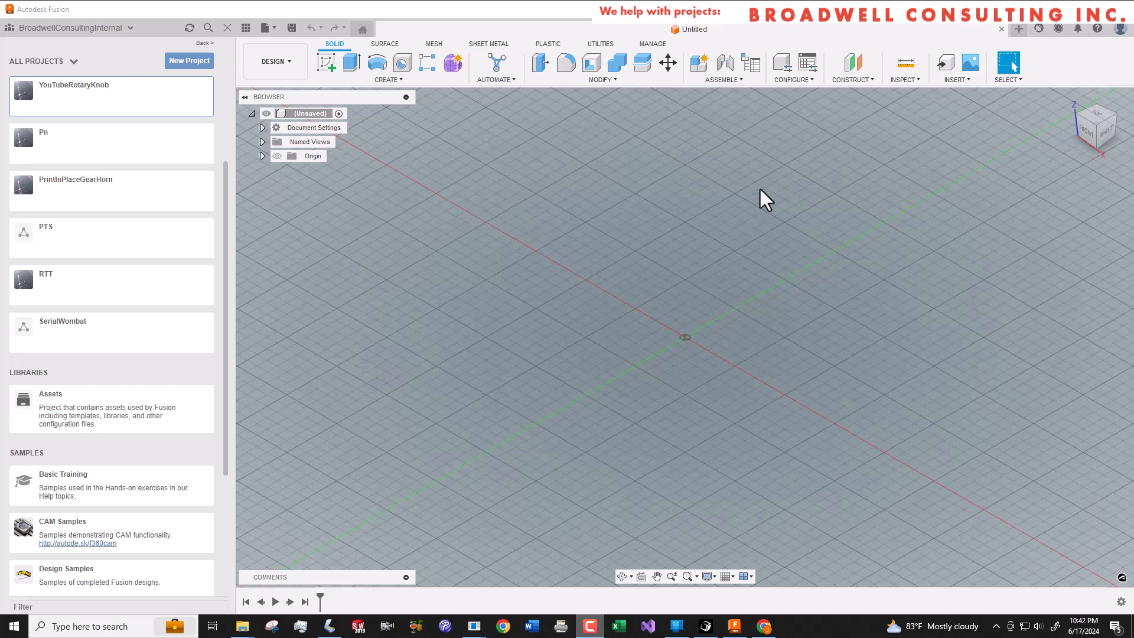
pyautogui.moveTo(969, 98)
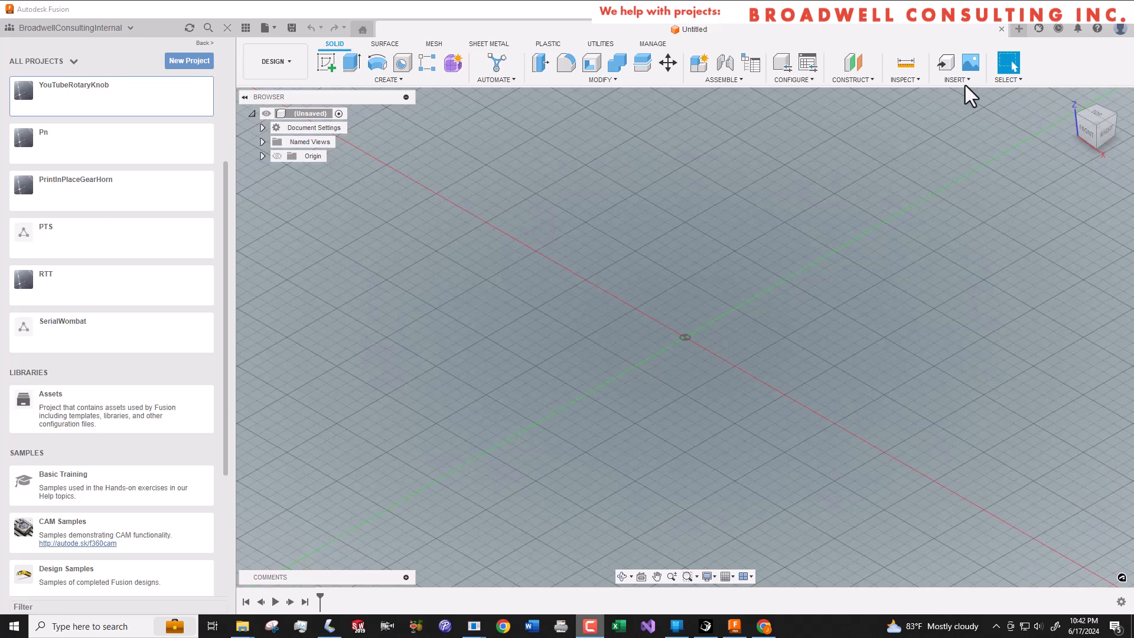
# - Insert img072.jpg as a canvas on the XY plane and view it from the top
pyautogui.click(955, 66)
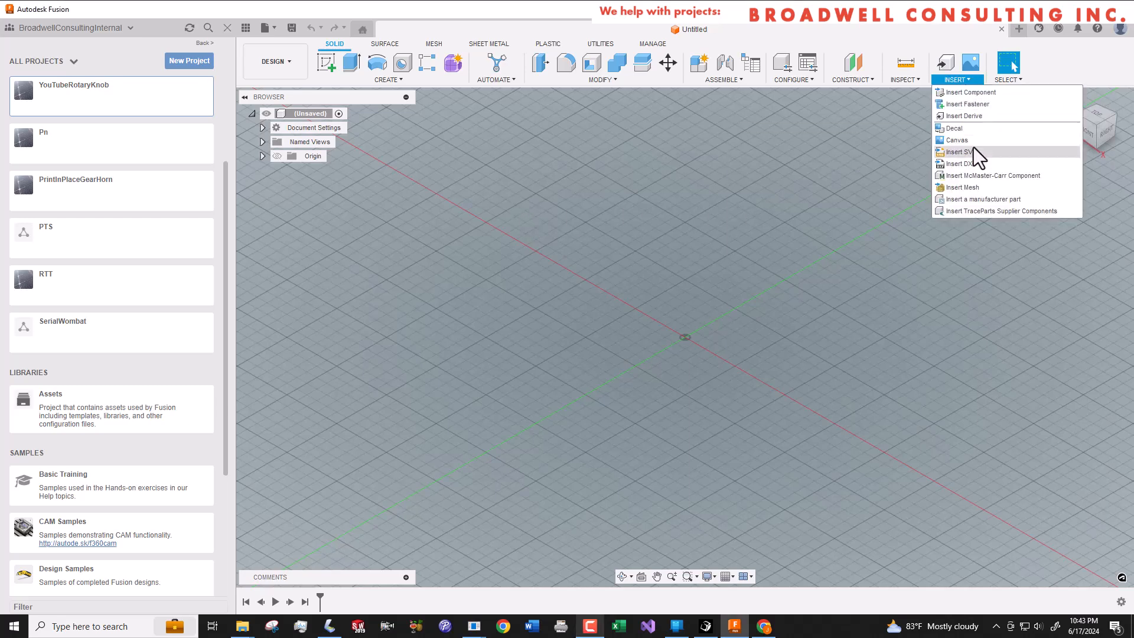
pyautogui.click(960, 152)
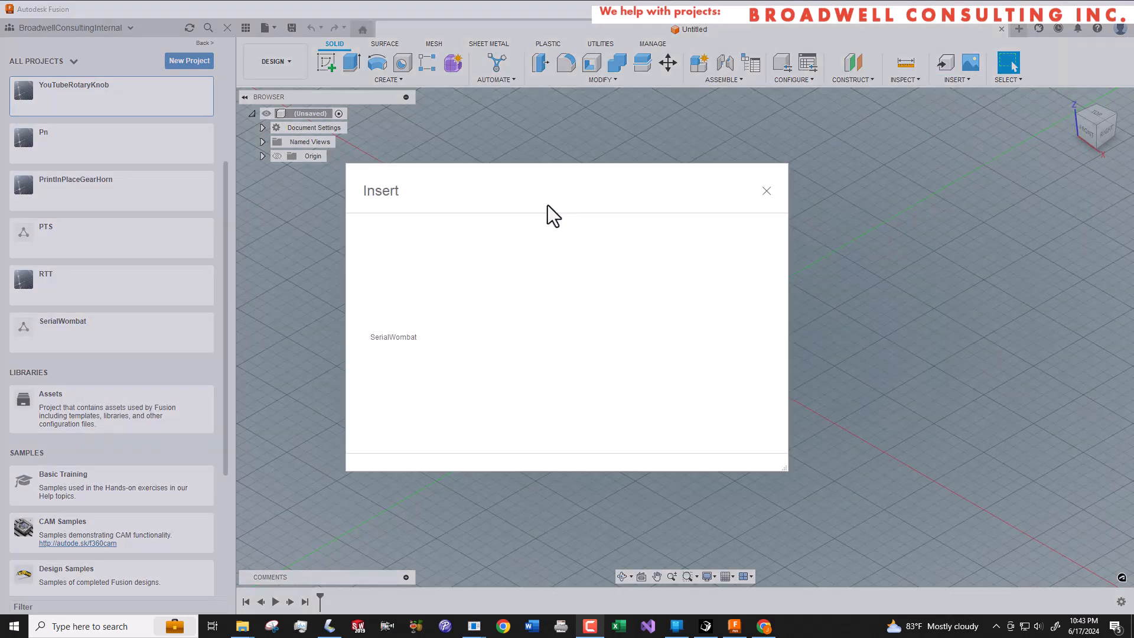
pyautogui.click(766, 191)
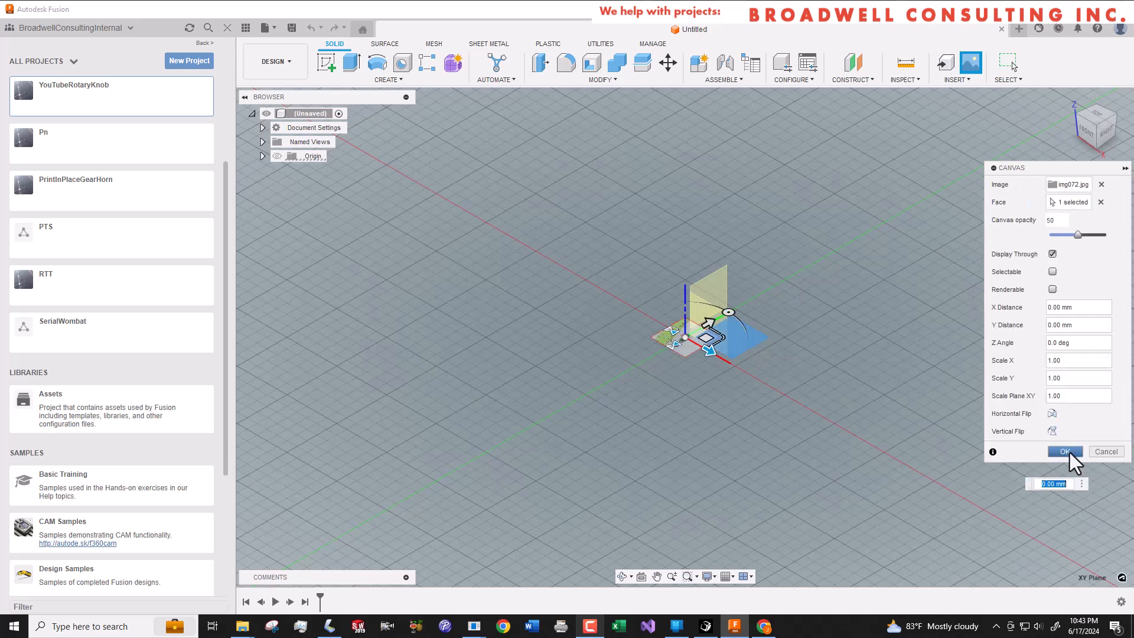
pyautogui.click(1065, 451)
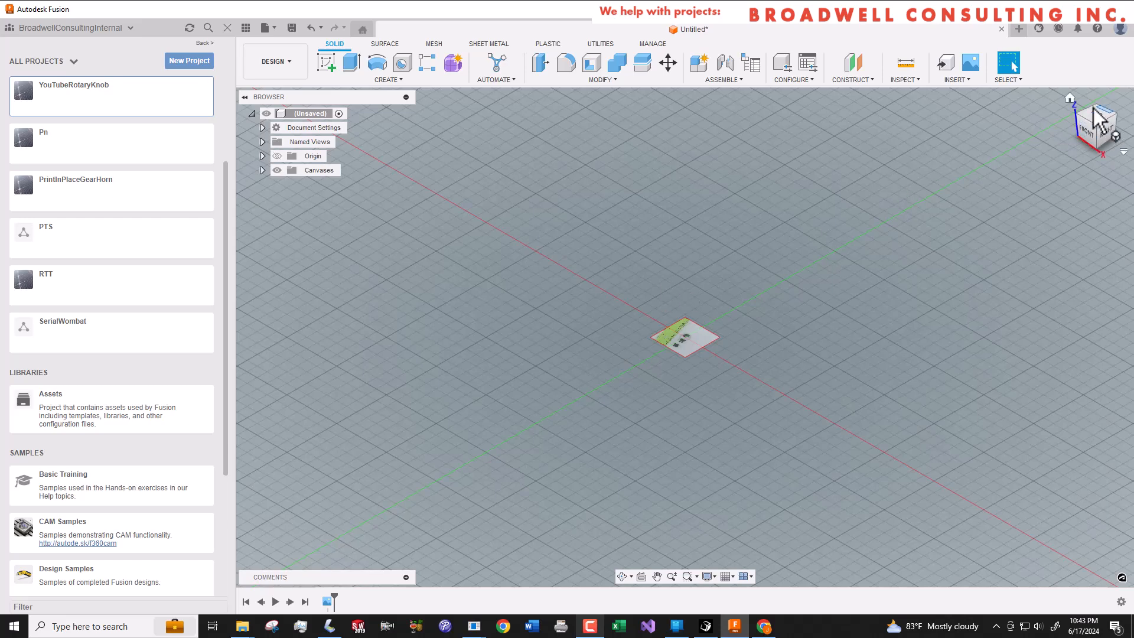
pyautogui.click(1100, 116)
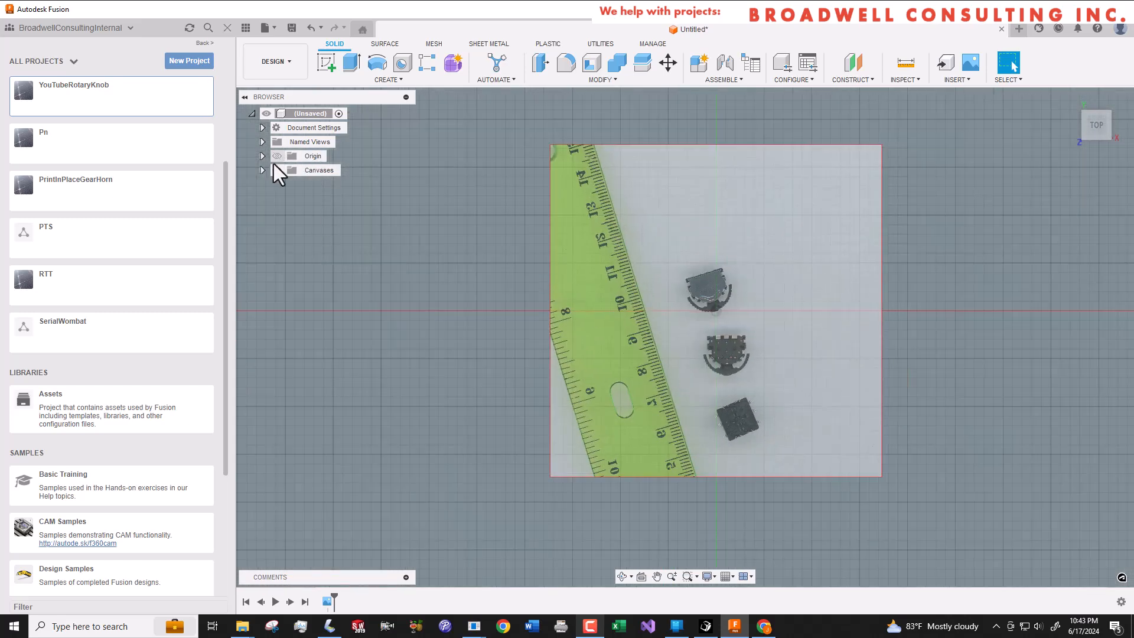
# - Edit the img072 canvas and enable Horizontal Flip
pyautogui.rightClick(326, 184)
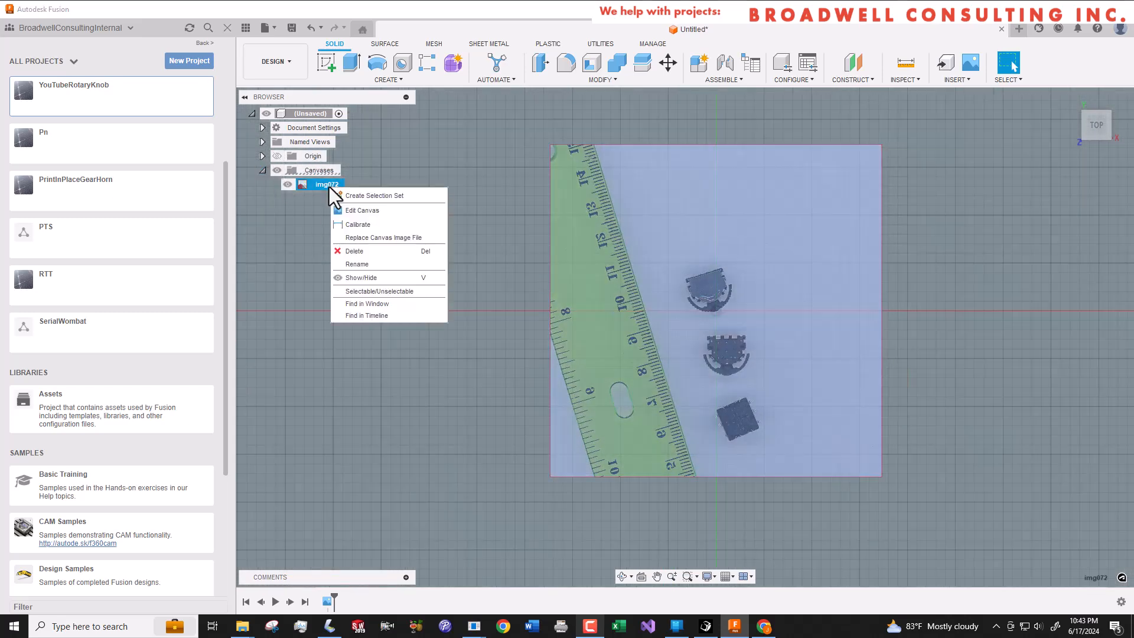
pyautogui.moveTo(368, 210)
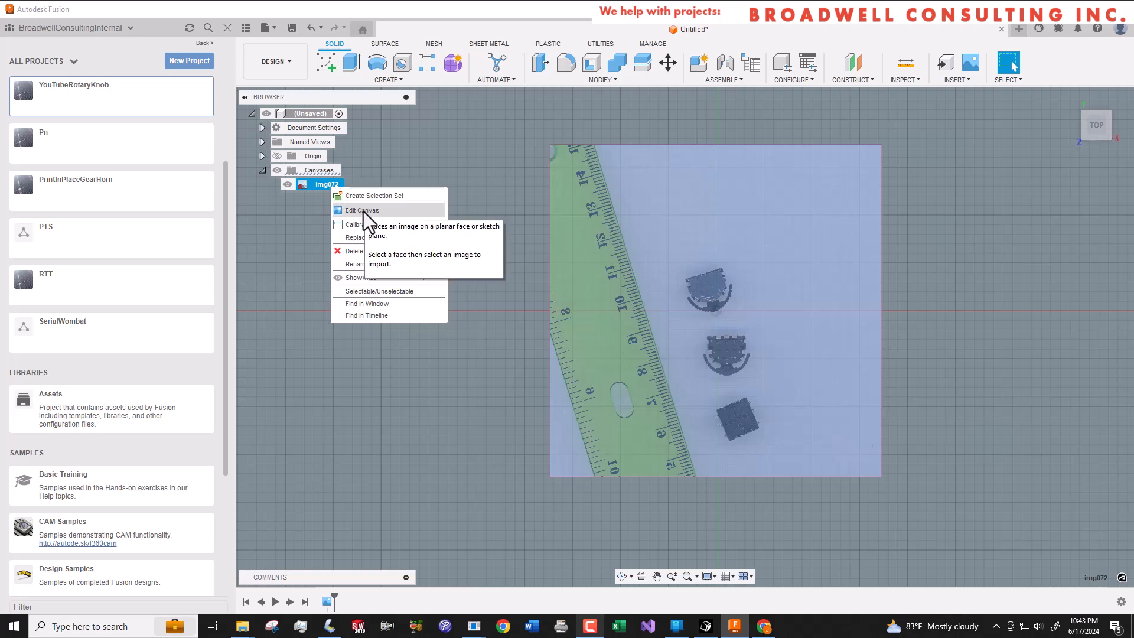
pyautogui.click(359, 210)
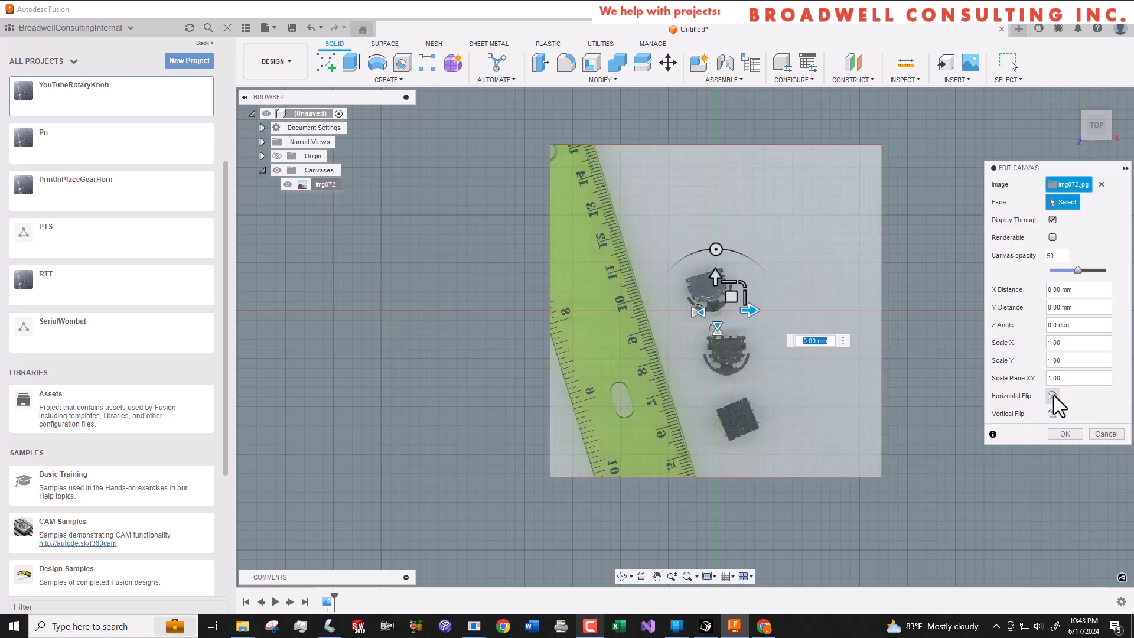
pyautogui.click(1052, 395)
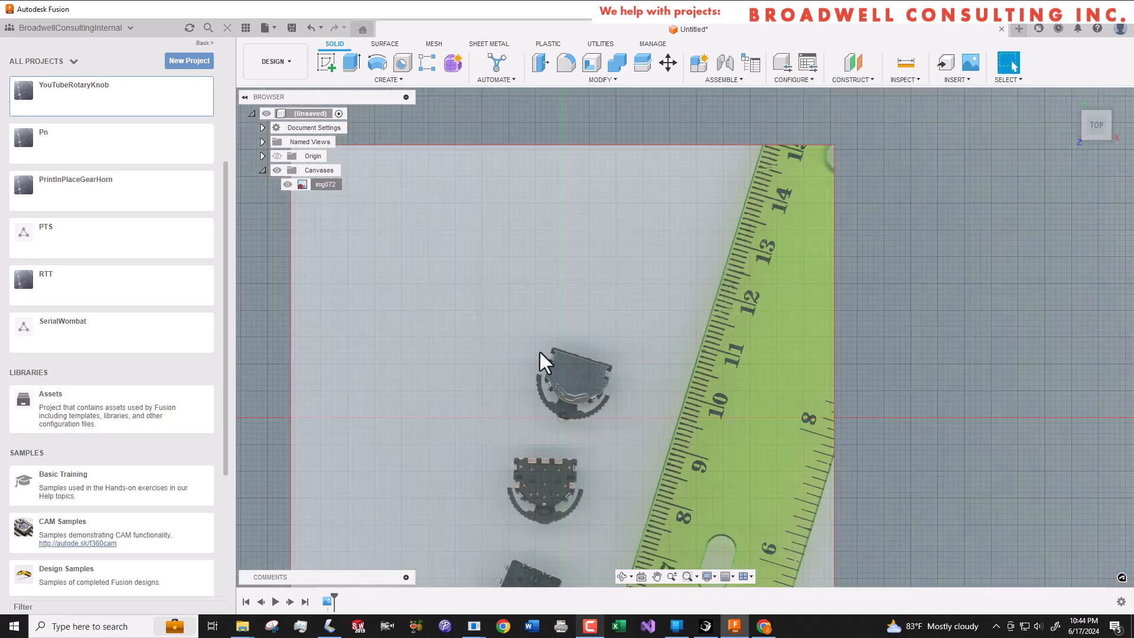
# - Set the img072 canvas Z Angle to 0.8 degrees
pyautogui.rightClick(326, 183)
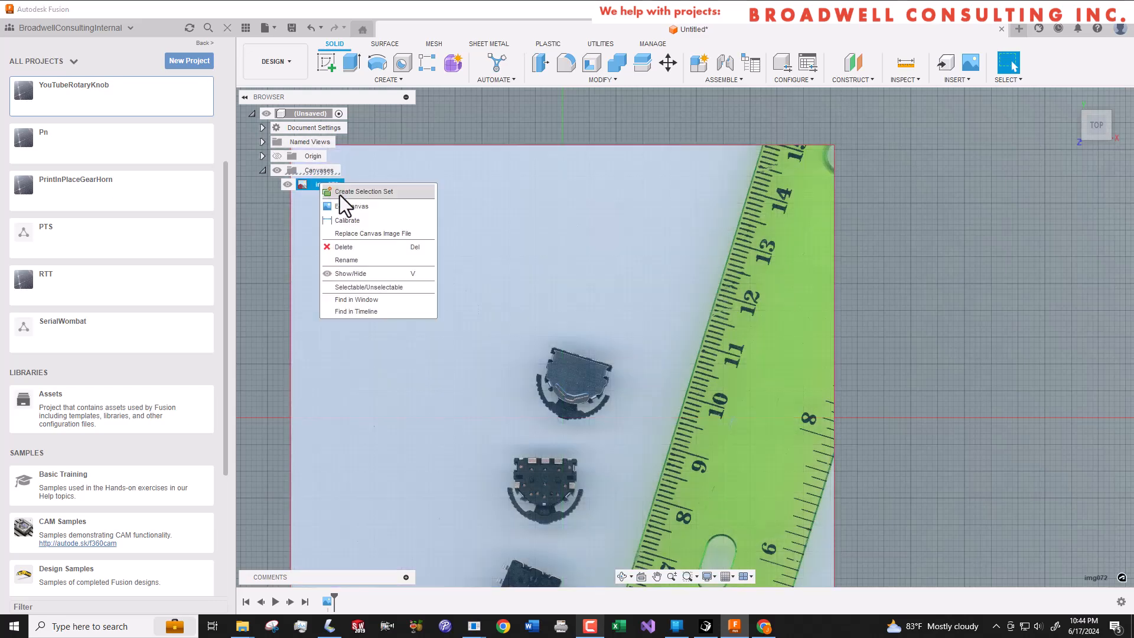
pyautogui.click(348, 221)
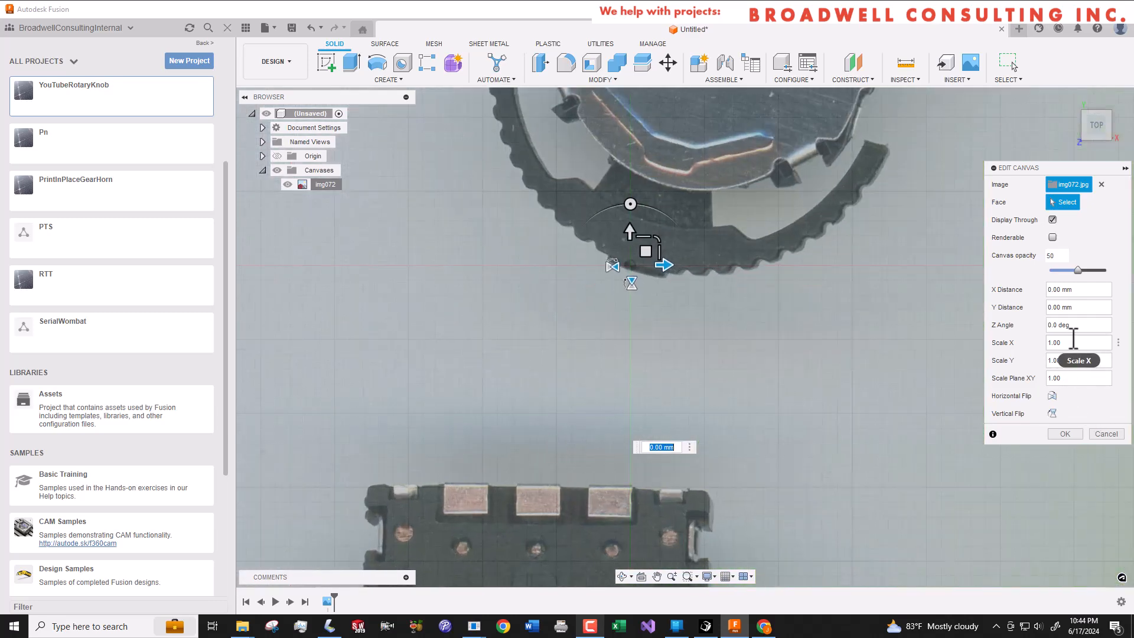
pyautogui.click(1078, 324)
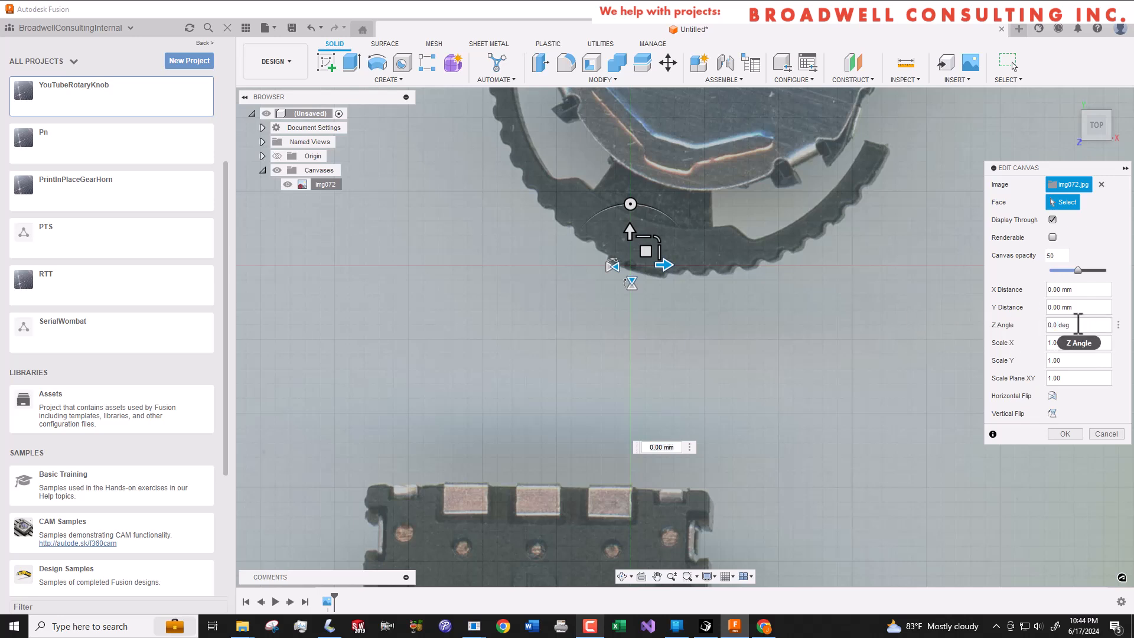
pyautogui.click(1078, 325)
pyautogui.write('0.8')
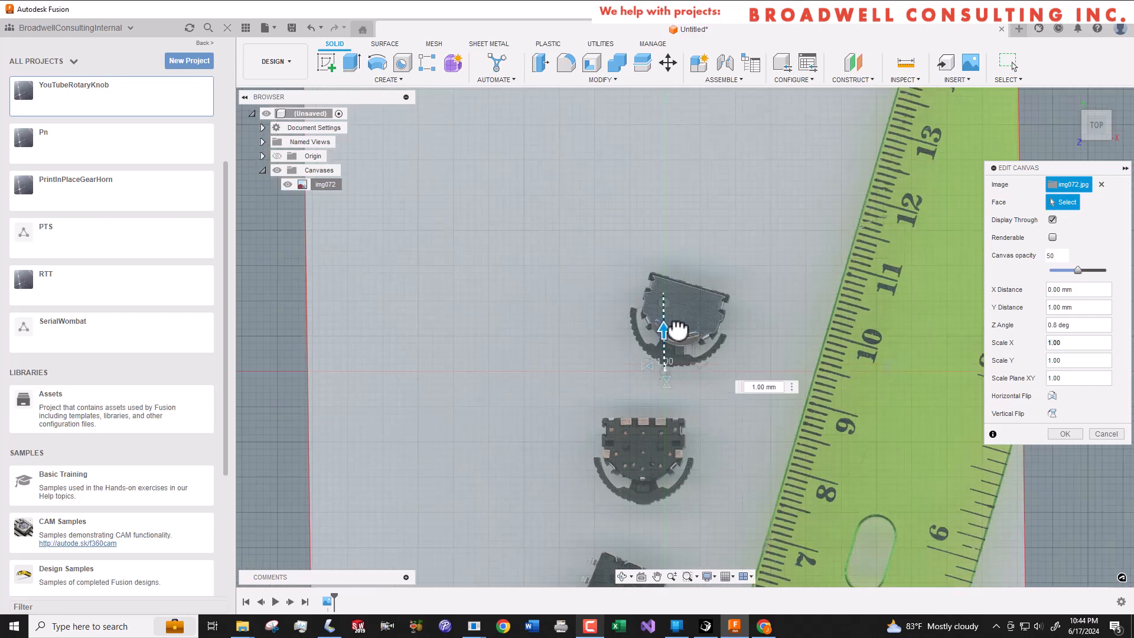
# - Drag the canvas move arrows until X Distance reaches 3.20 mm
pyautogui.moveTo(663, 329); pyautogui.dragTo(663, 282)
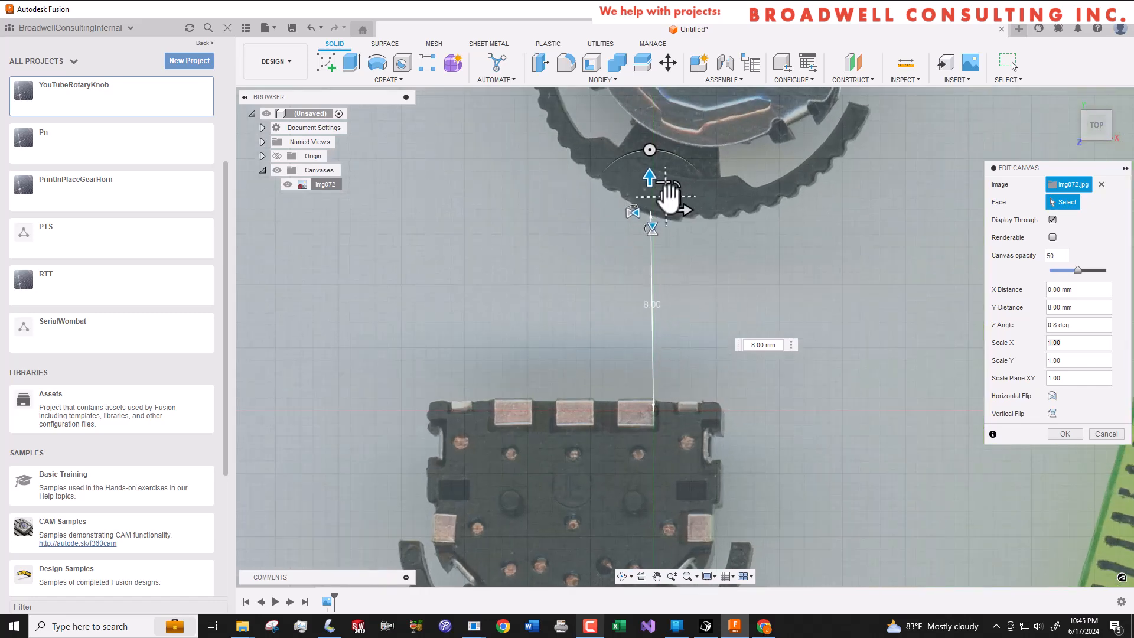
pyautogui.moveTo(648, 176); pyautogui.dragTo(685, 210)
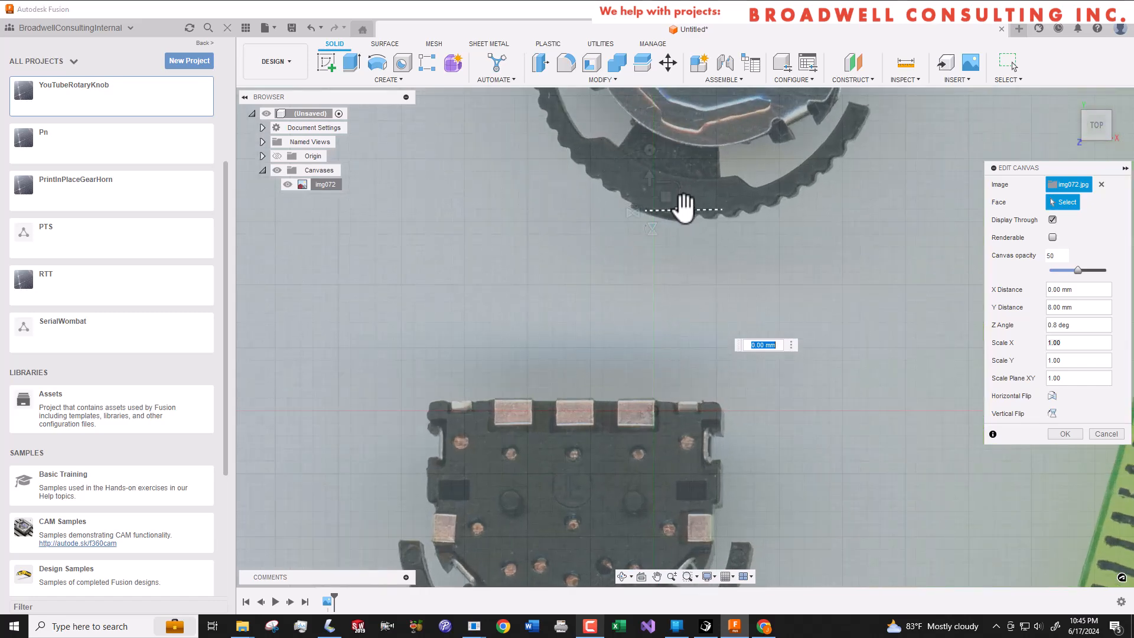
pyautogui.moveTo(683, 209); pyautogui.dragTo(770, 210)
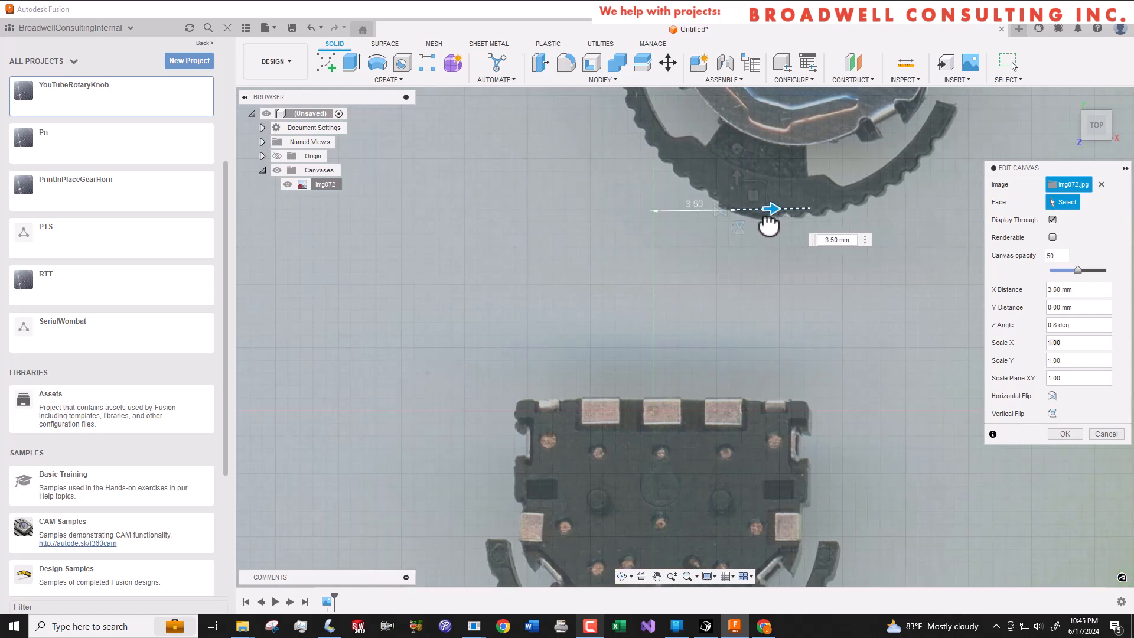
pyautogui.moveTo(771, 209); pyautogui.dragTo(763, 209)
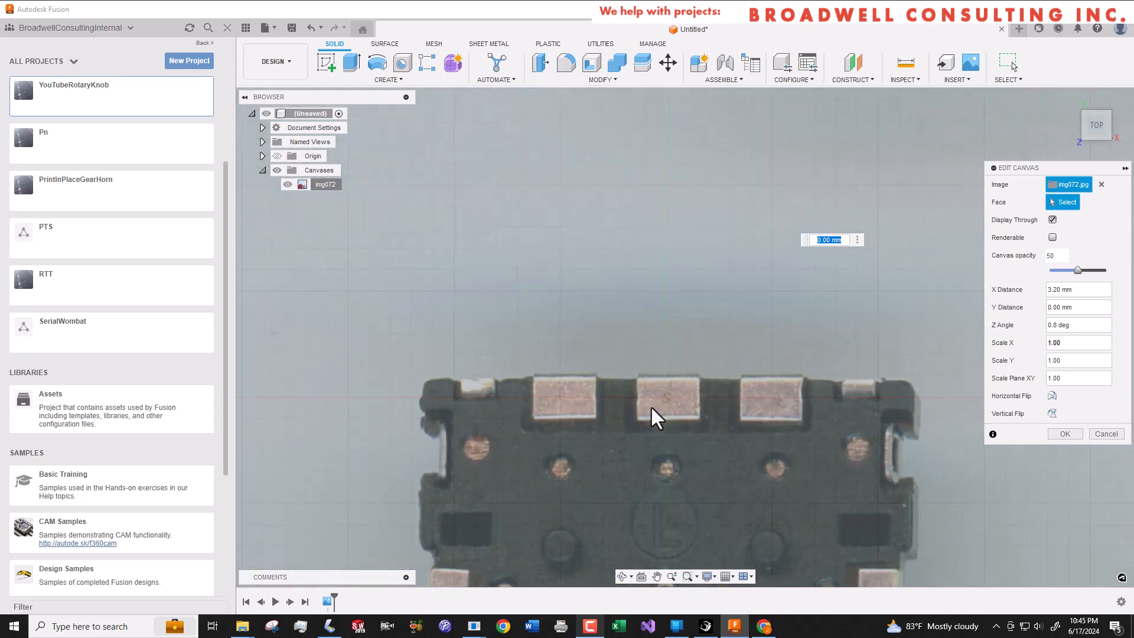
# - Create a new external component named RotarySwitch
pyautogui.click(724, 79)
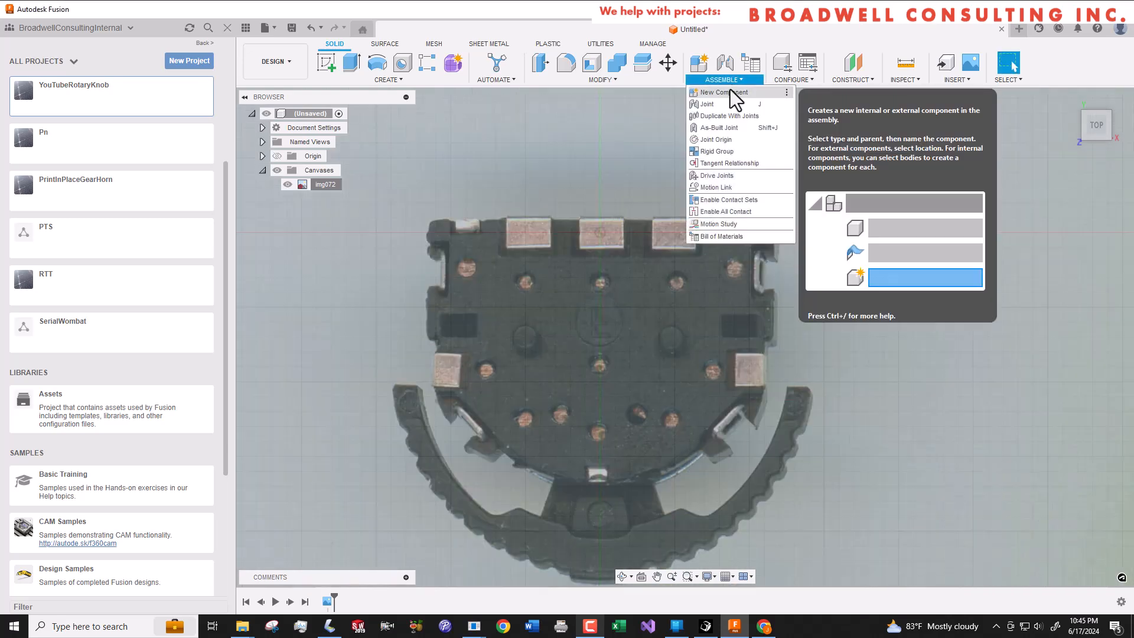
pyautogui.click(723, 91)
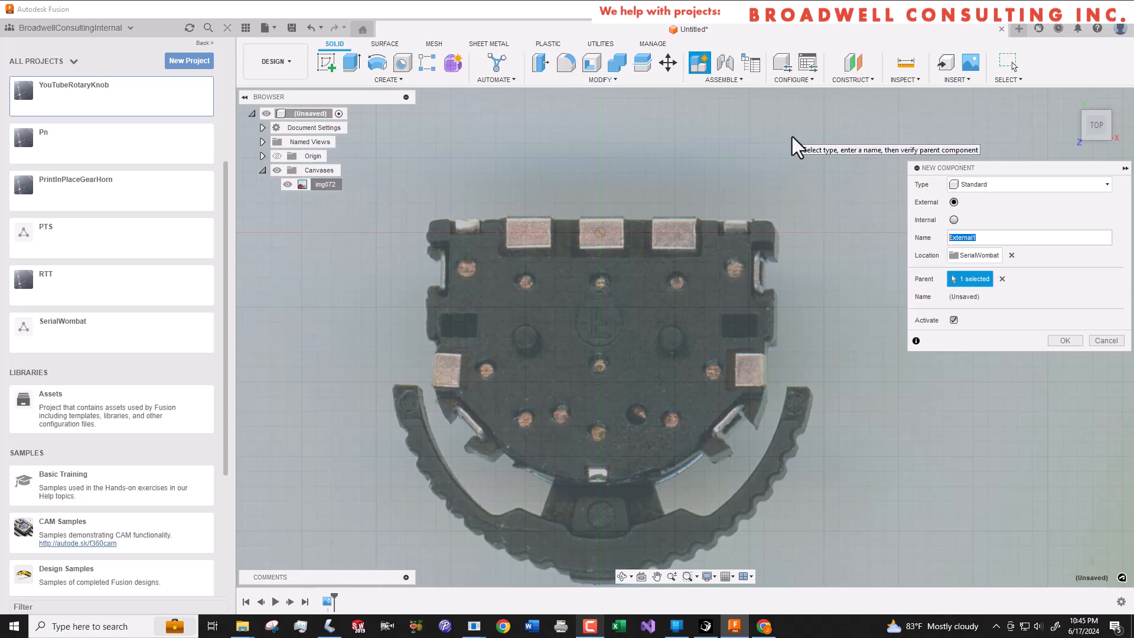
pyautogui.write('RotarySwitch')
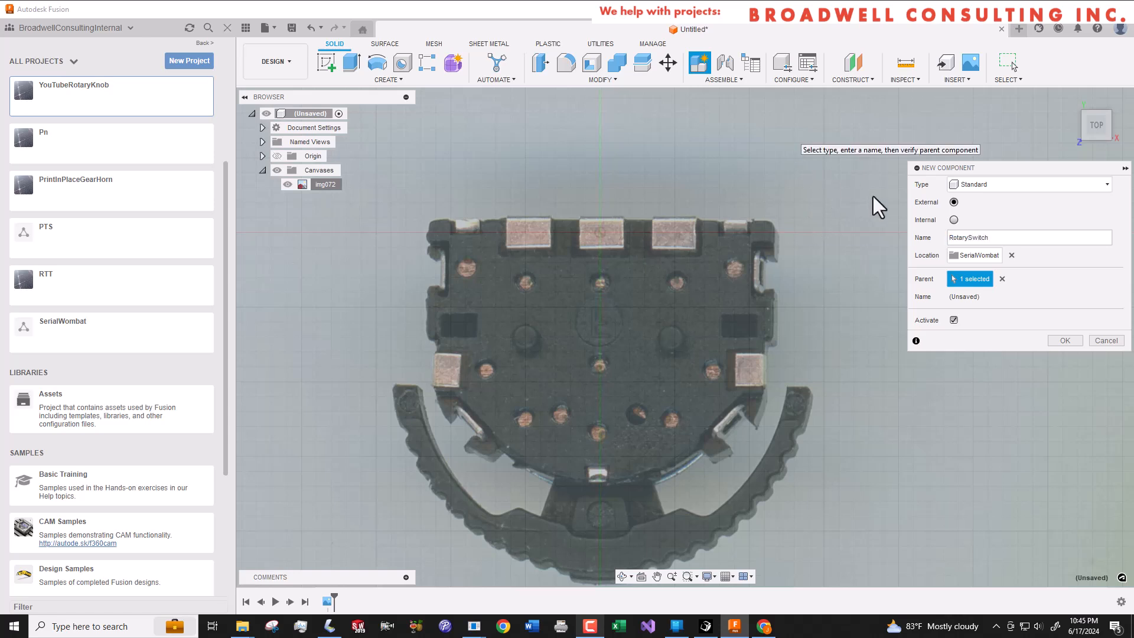
pyautogui.click(1065, 341)
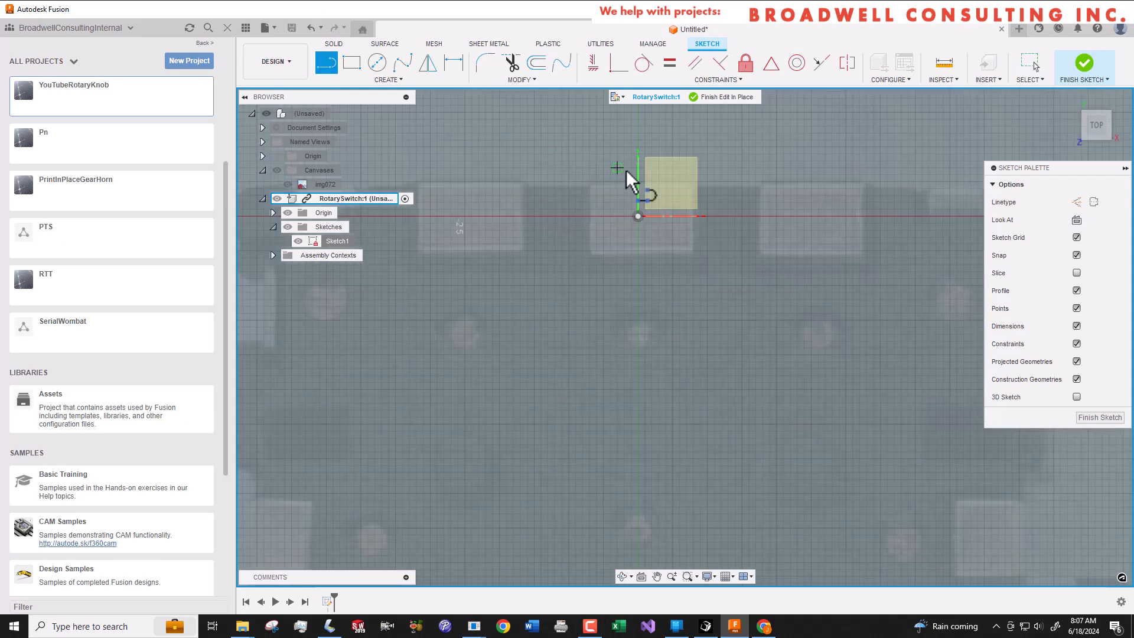
# - Trace half the switch body outline, then mirror it about the vertical centre line
pyautogui.moveTo(651, 216); pyautogui.dragTo(785, 220)
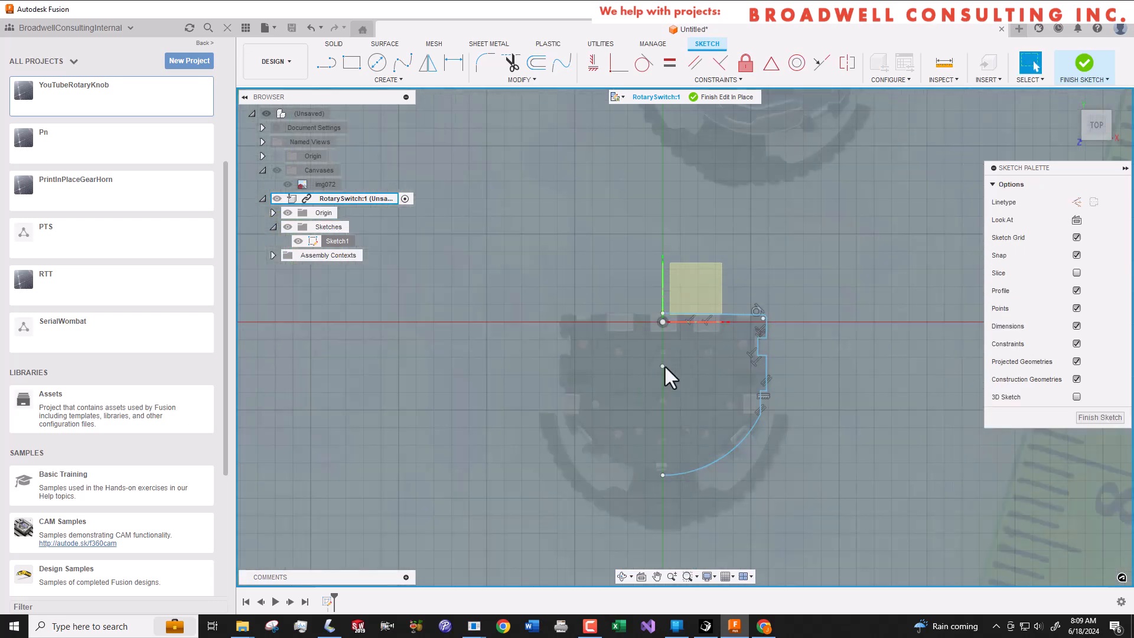
pyautogui.click(388, 80)
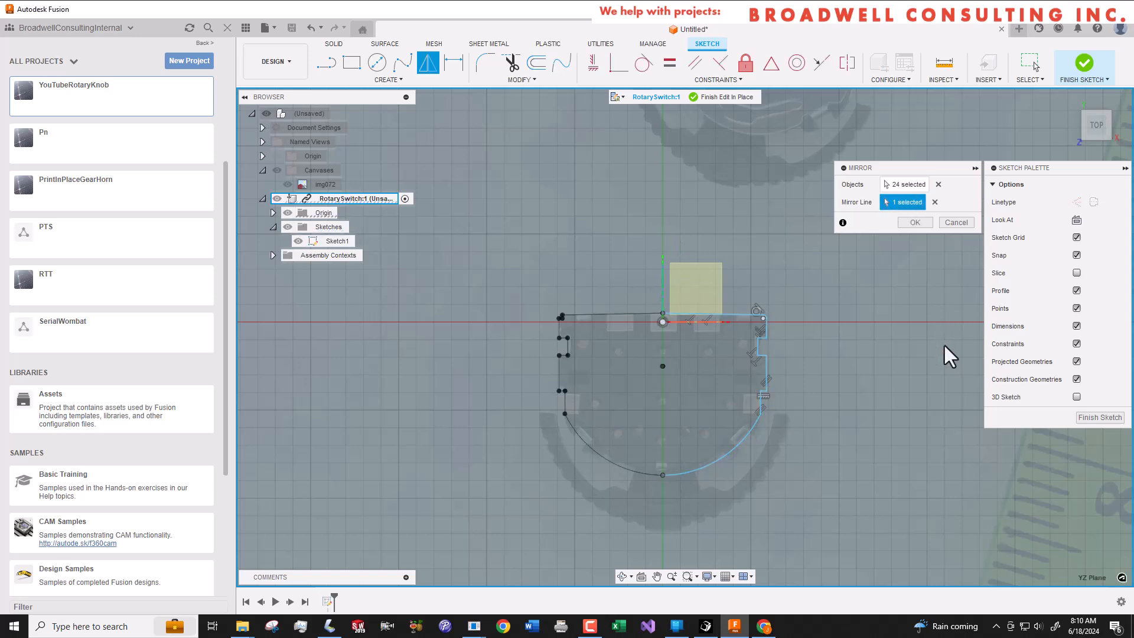
pyautogui.click(915, 222)
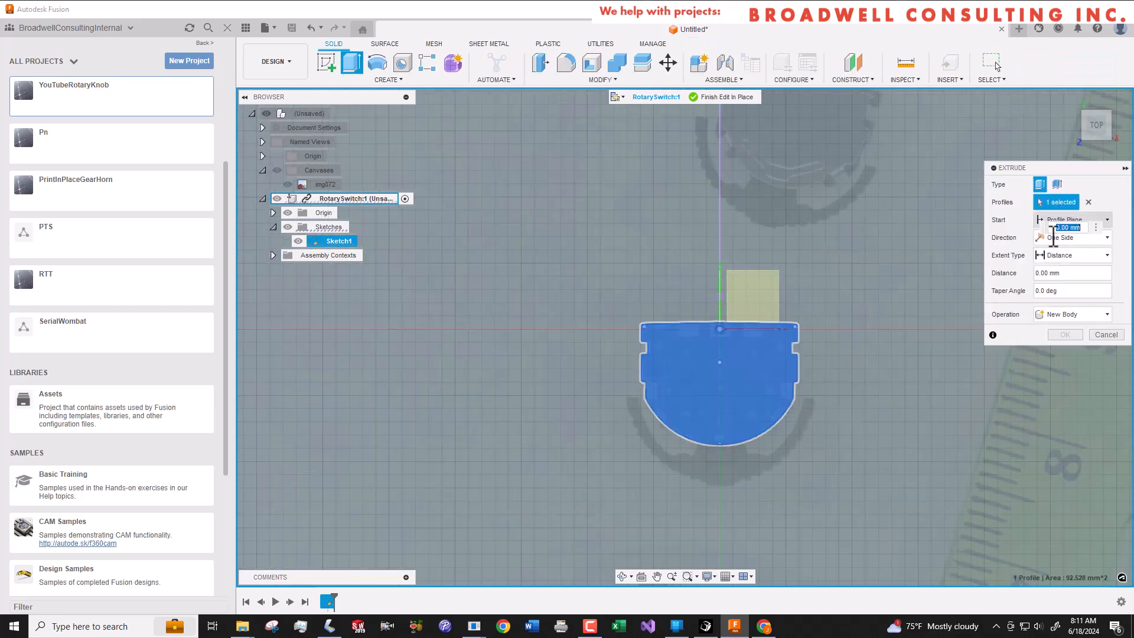
# - Extrude the body outline profile to a 2.5 mm distance
pyautogui.write('2')
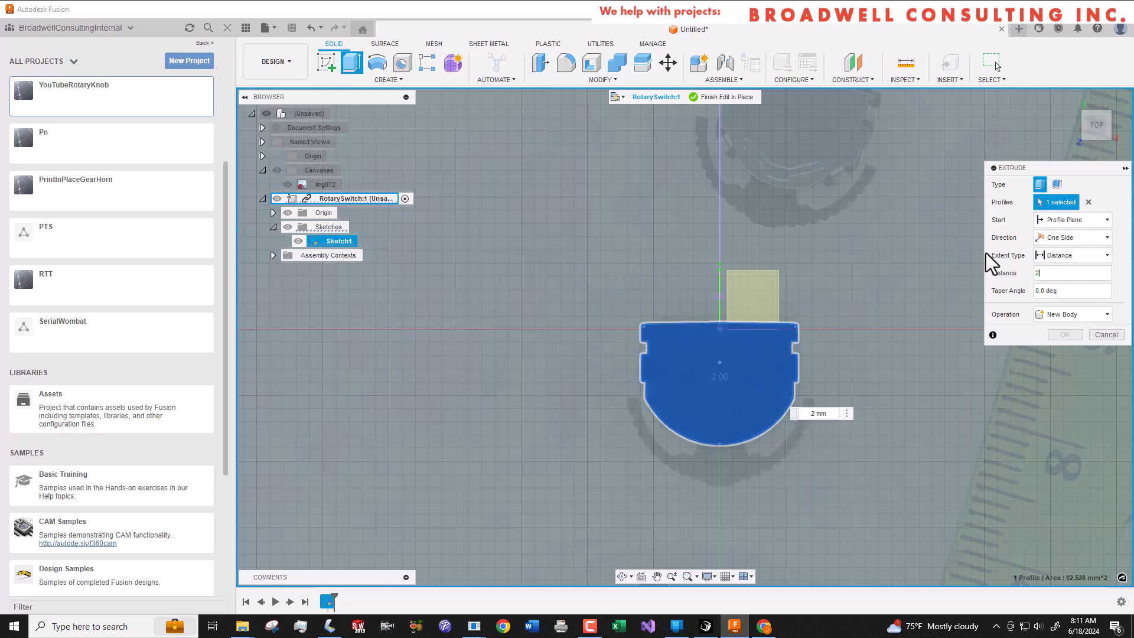
pyautogui.write('2.5')
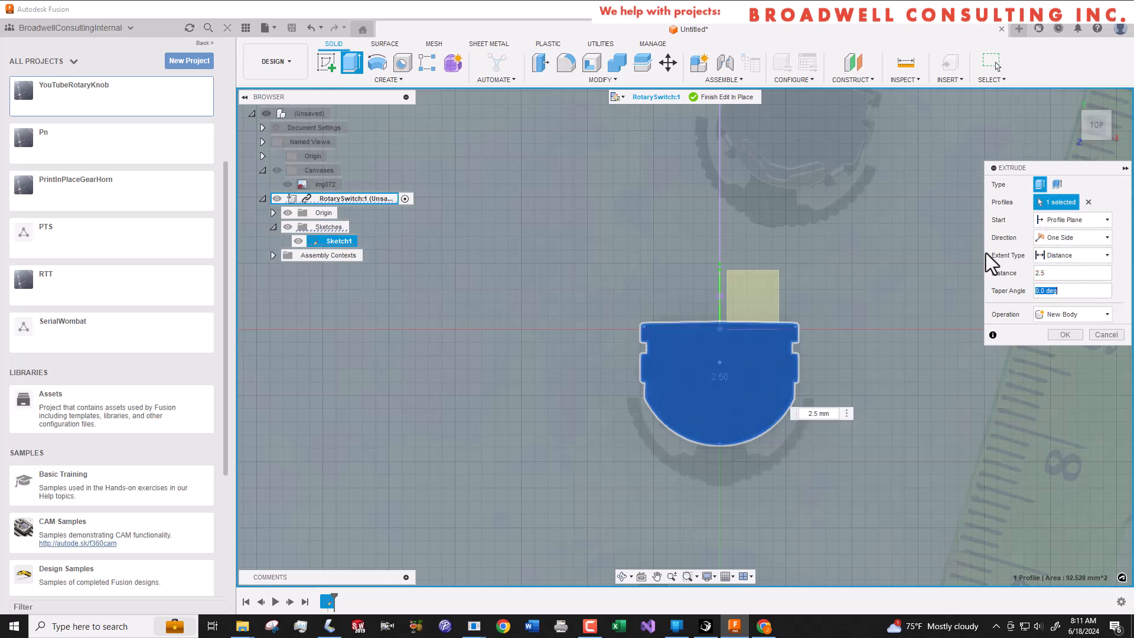
pyautogui.click(1064, 334)
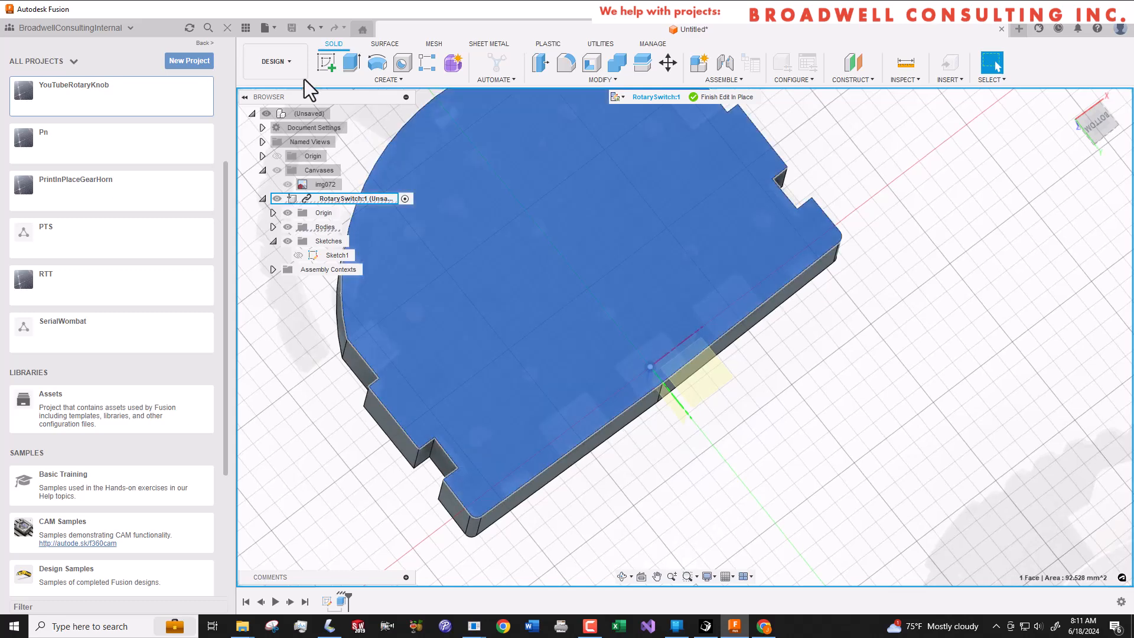
# - Sketch on the body's underside and extrude the five pad profiles
pyautogui.click(324, 63)
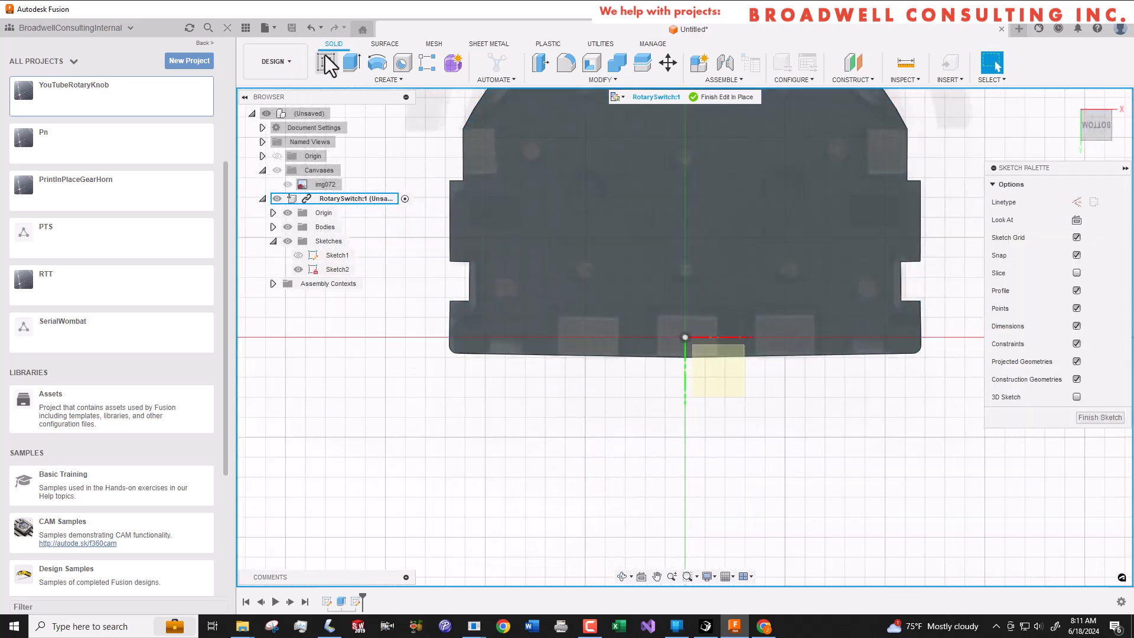
pyautogui.click(323, 62)
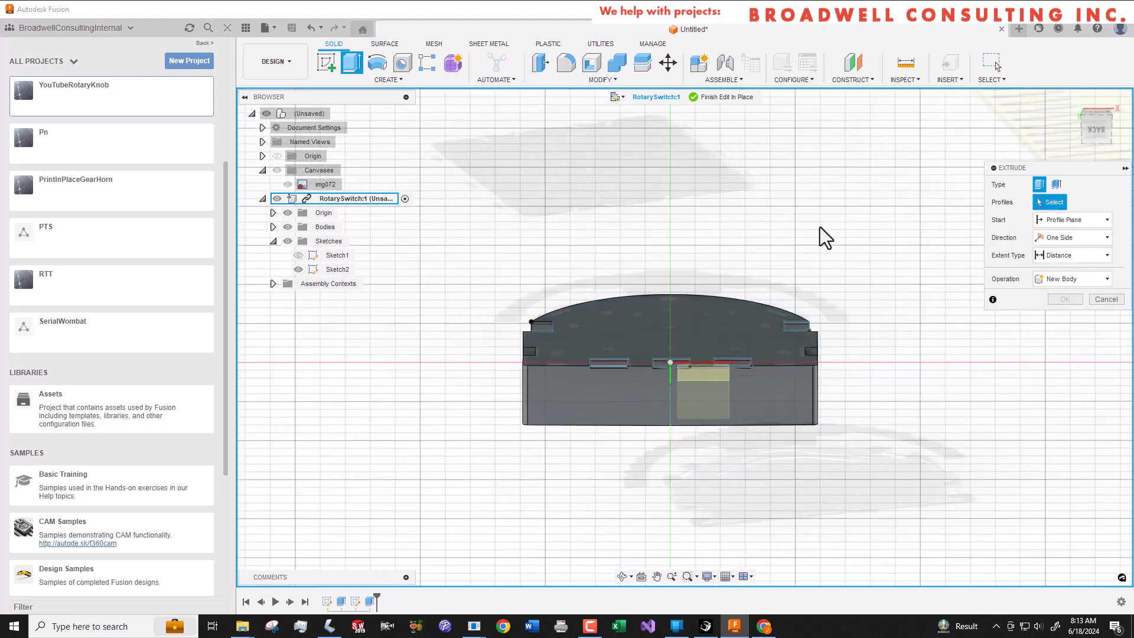
pyautogui.click(587, 434)
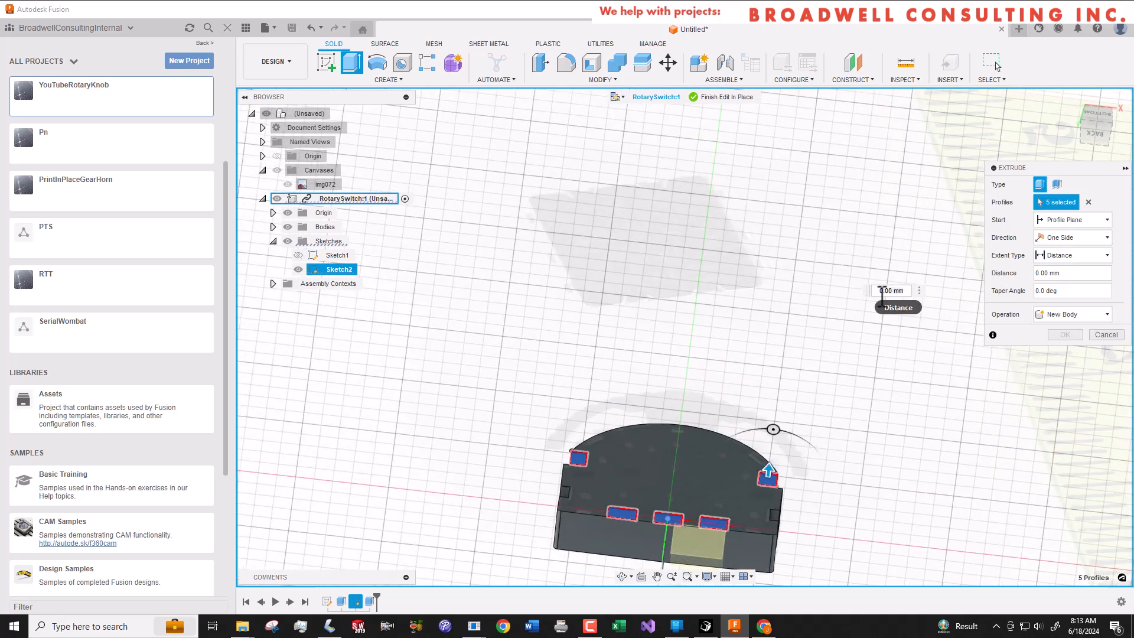
pyautogui.moveTo(767, 470); pyautogui.dragTo(767, 488)
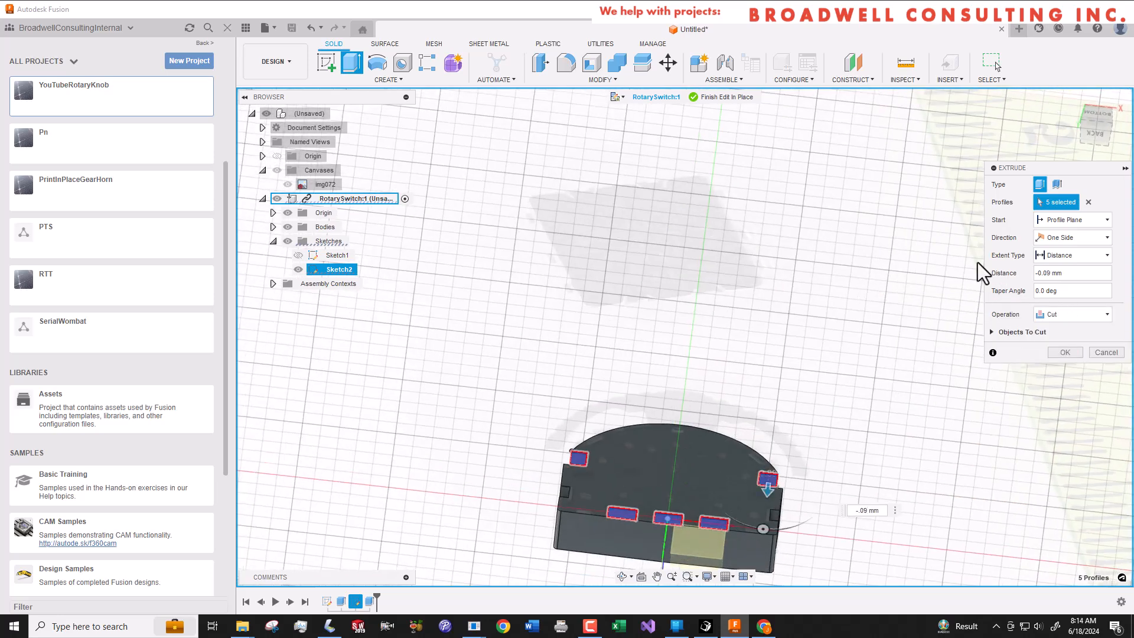
pyautogui.click(1064, 352)
pyautogui.write('Body')
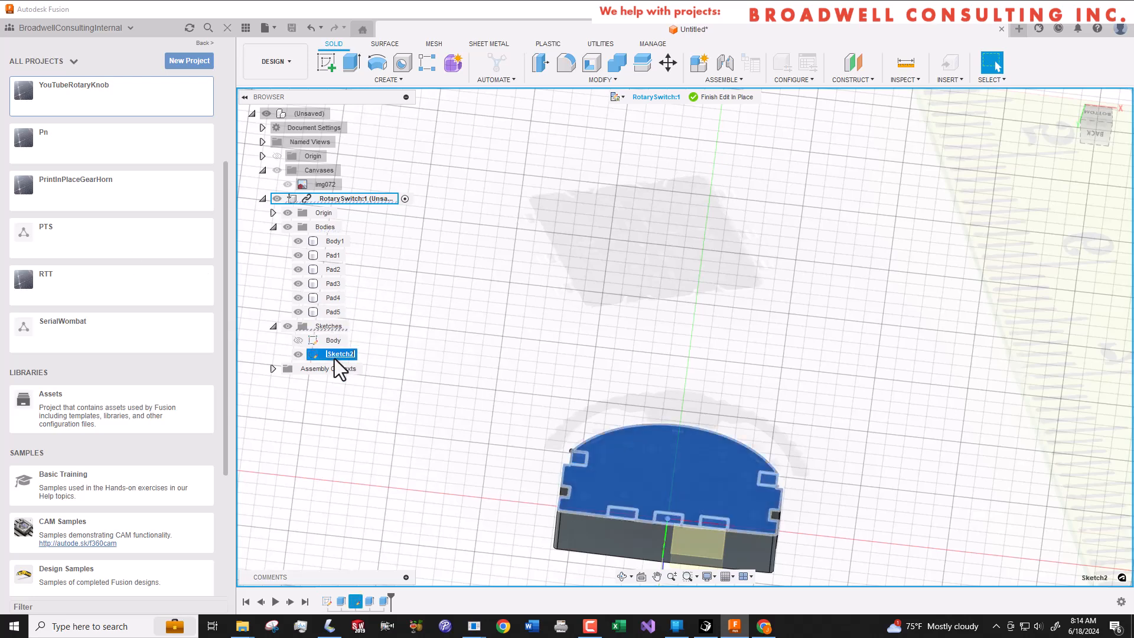
# - Apply a Steel appearance to pad bodies Pad1–Pad5
pyautogui.rightClick(332, 312)
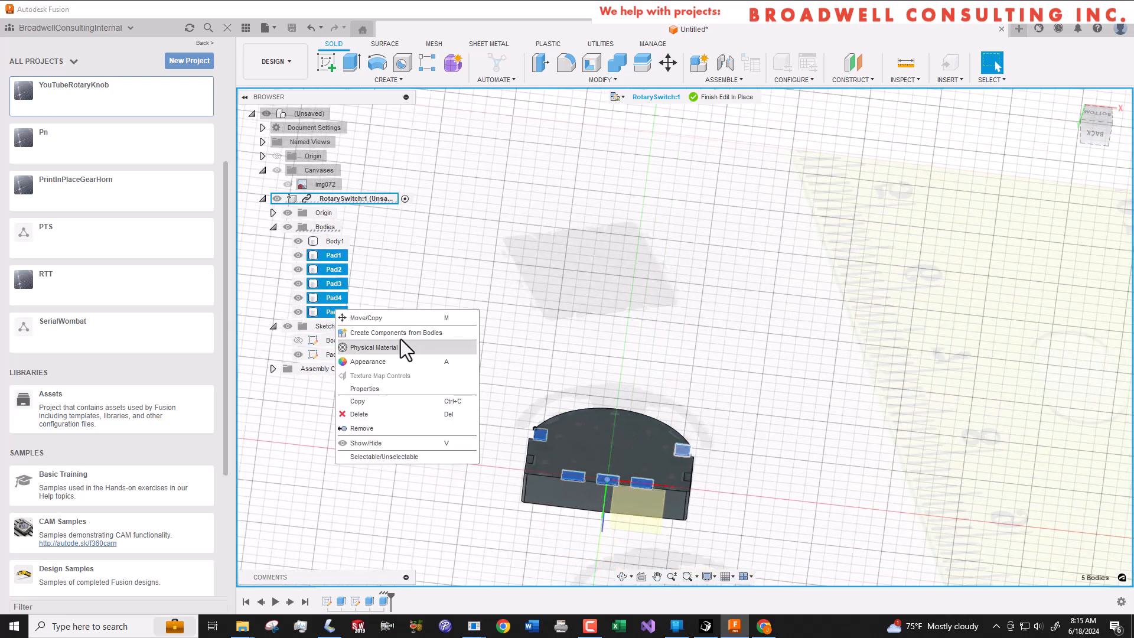
pyautogui.click(367, 361)
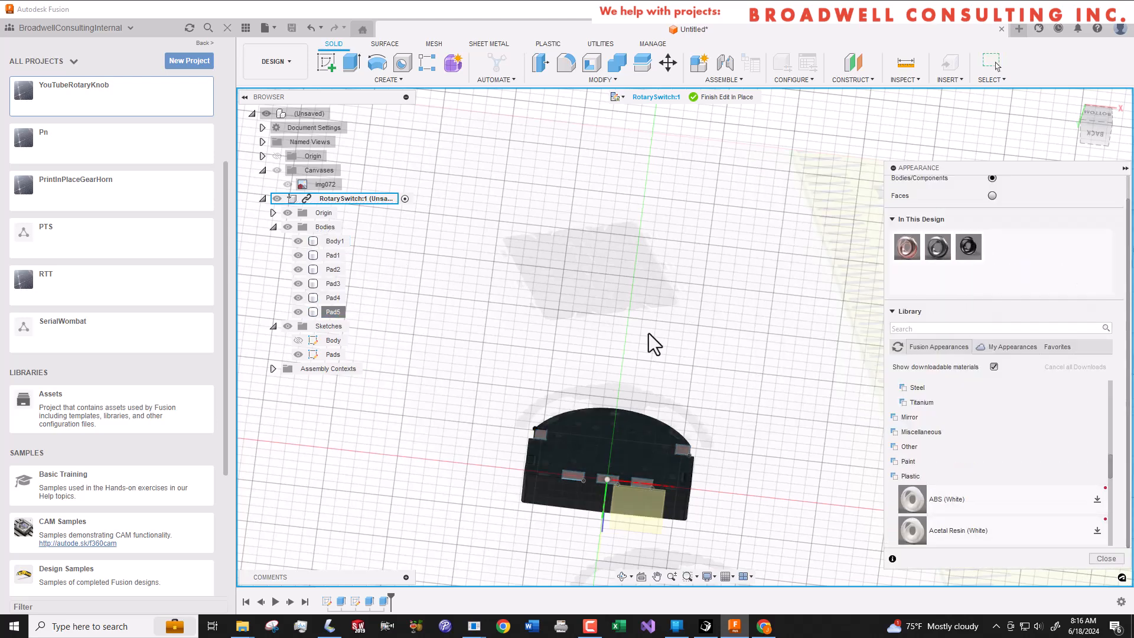
pyautogui.moveTo(715, 371)
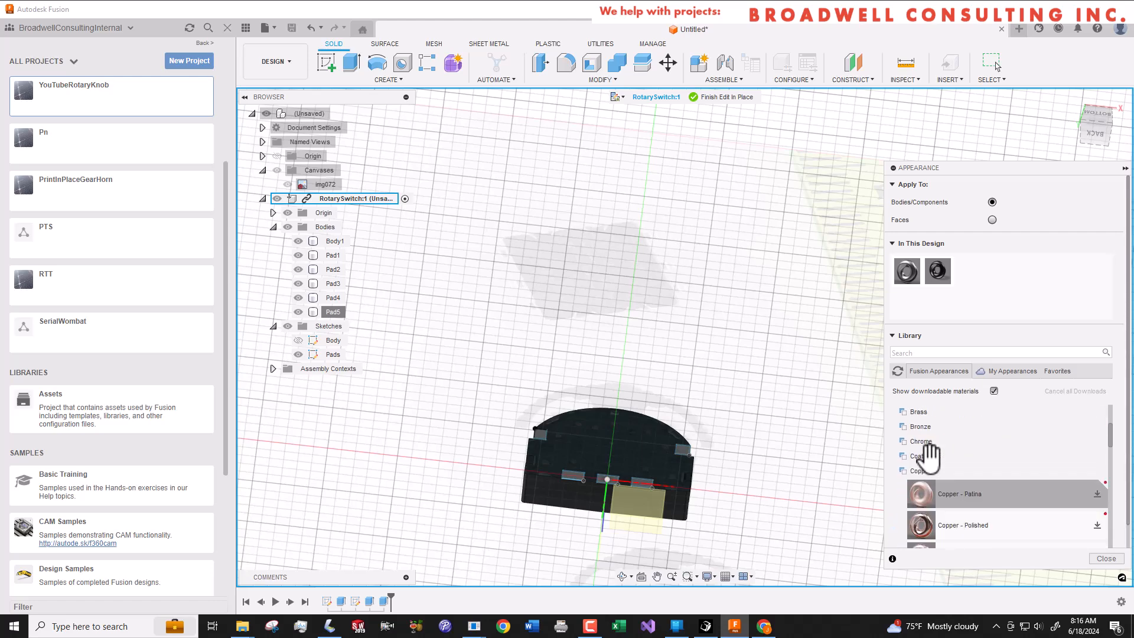
pyautogui.scroll(-3)
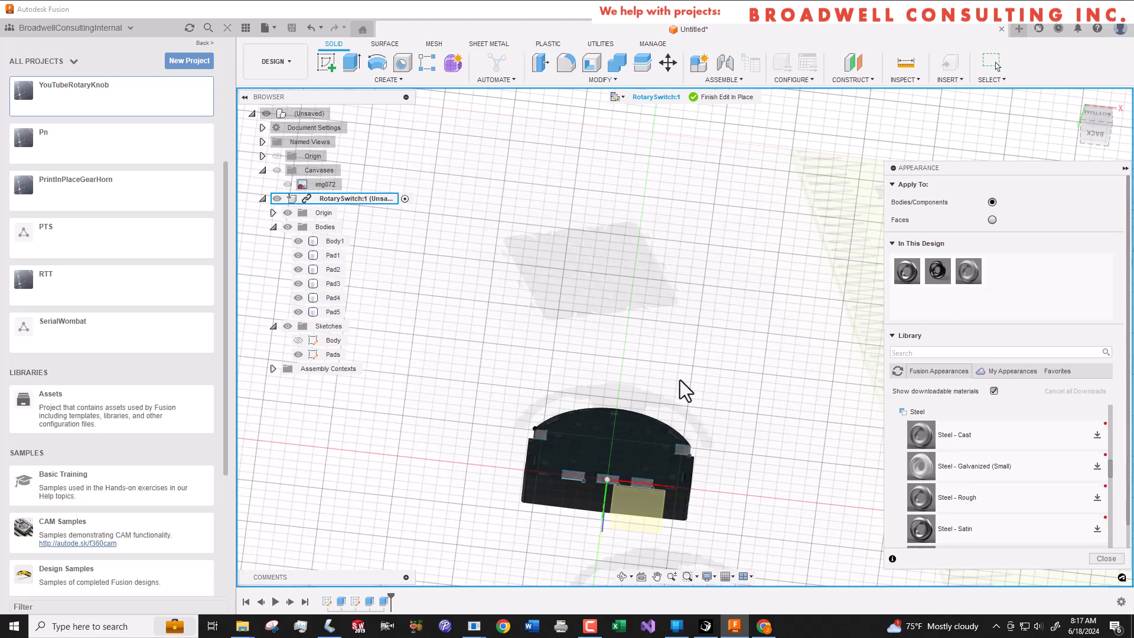
pyautogui.click(350, 63)
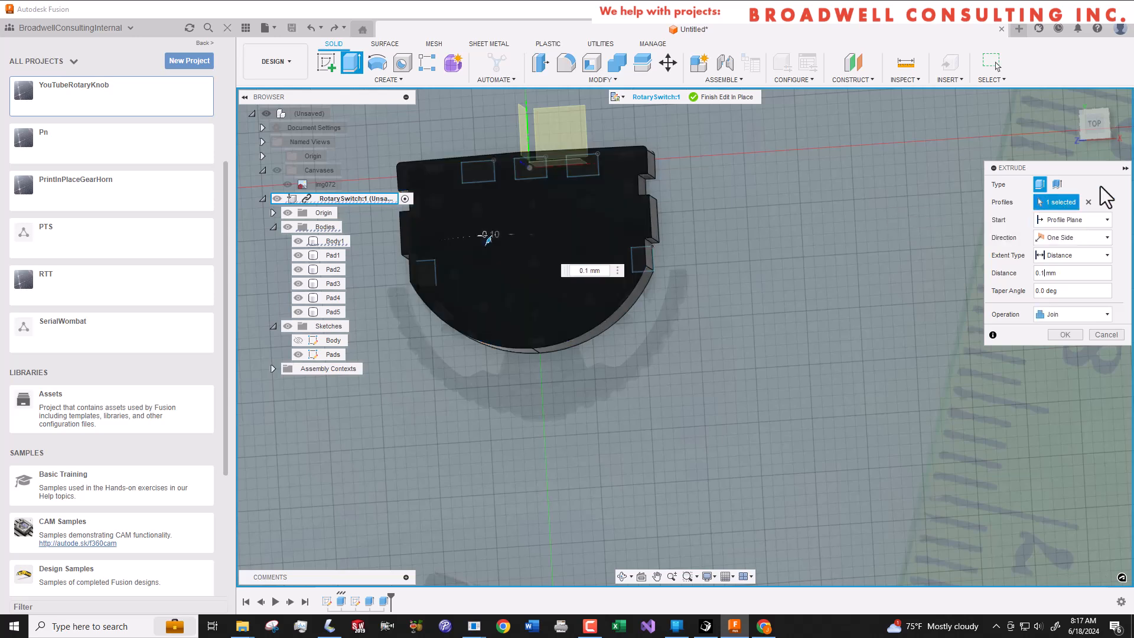
# - Extrude the top profile 0.1 mm to form the Top layer body
pyautogui.click(1071, 315)
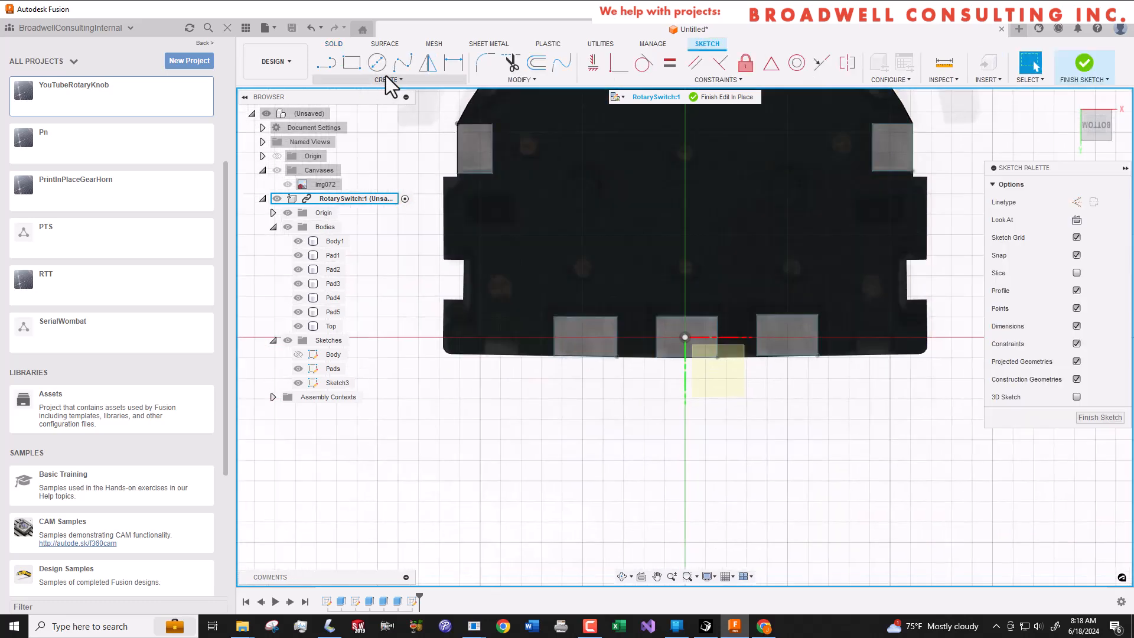
# - Draw a center-diameter circle for a locating post over the photo
pyautogui.click(388, 79)
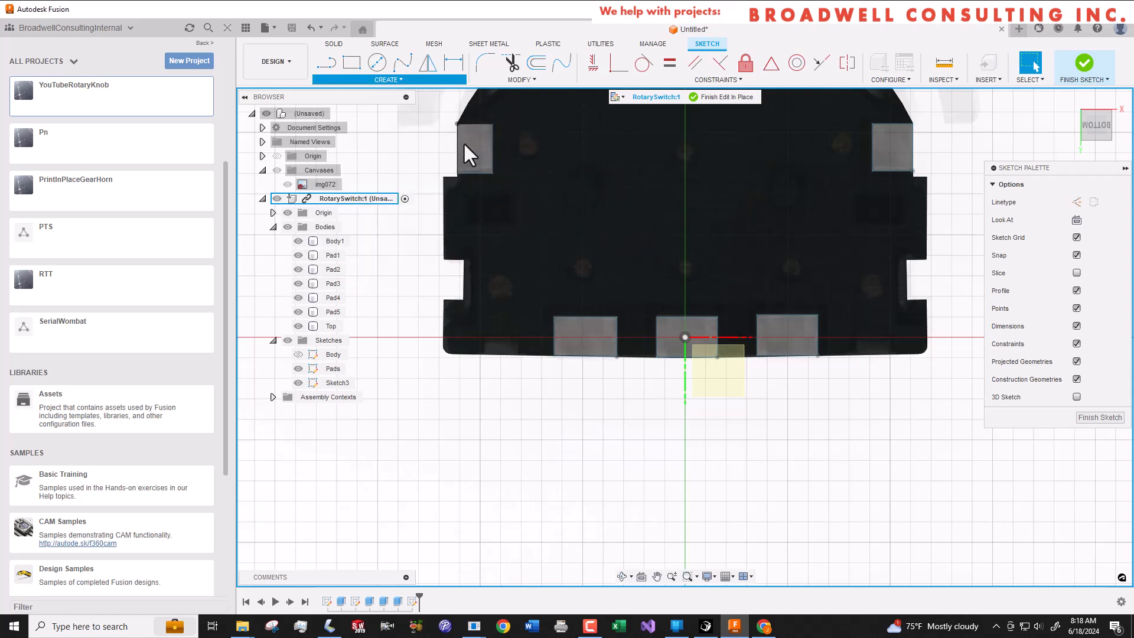
pyautogui.click(388, 80)
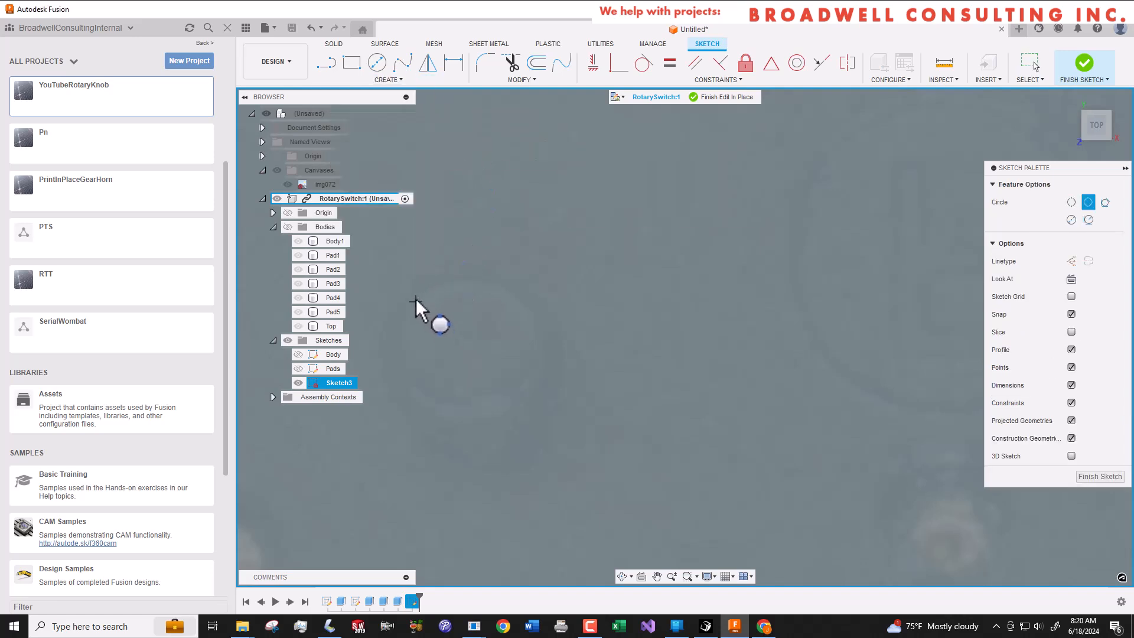
pyautogui.moveTo(432, 283)
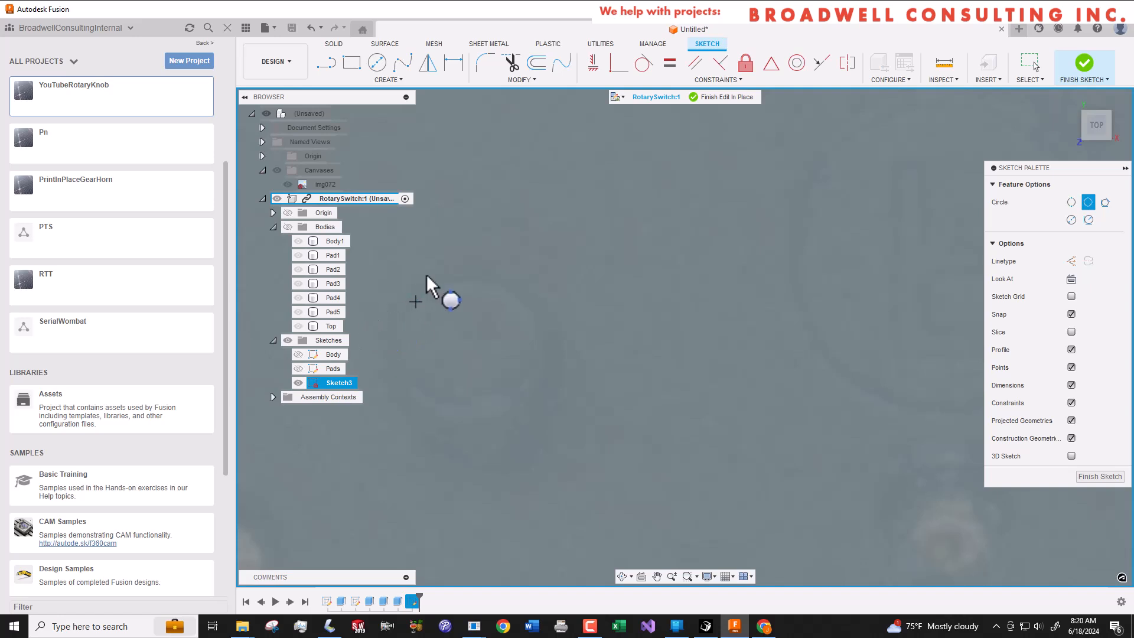
pyautogui.moveTo(416, 305)
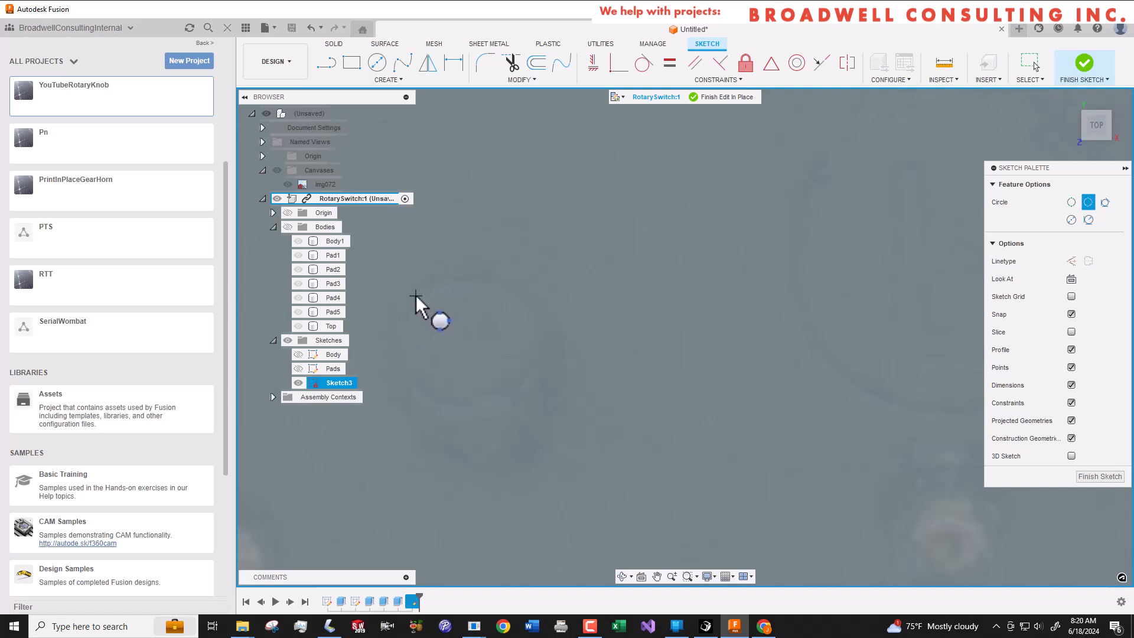
pyautogui.moveTo(416, 297); pyautogui.dragTo(454, 428)
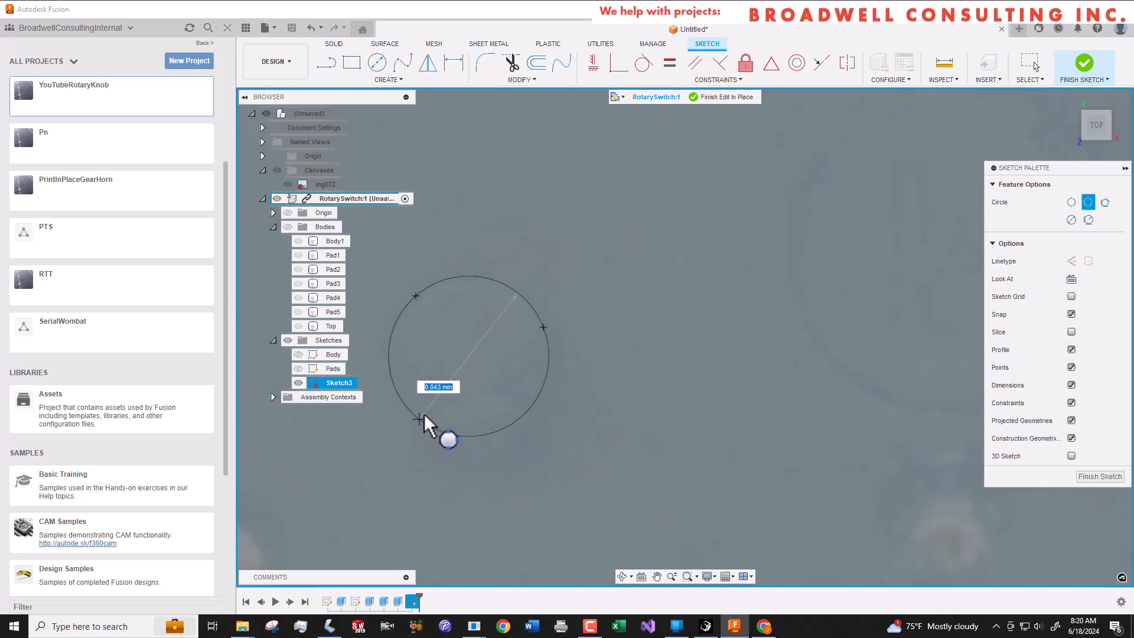
pyautogui.moveTo(431, 418)
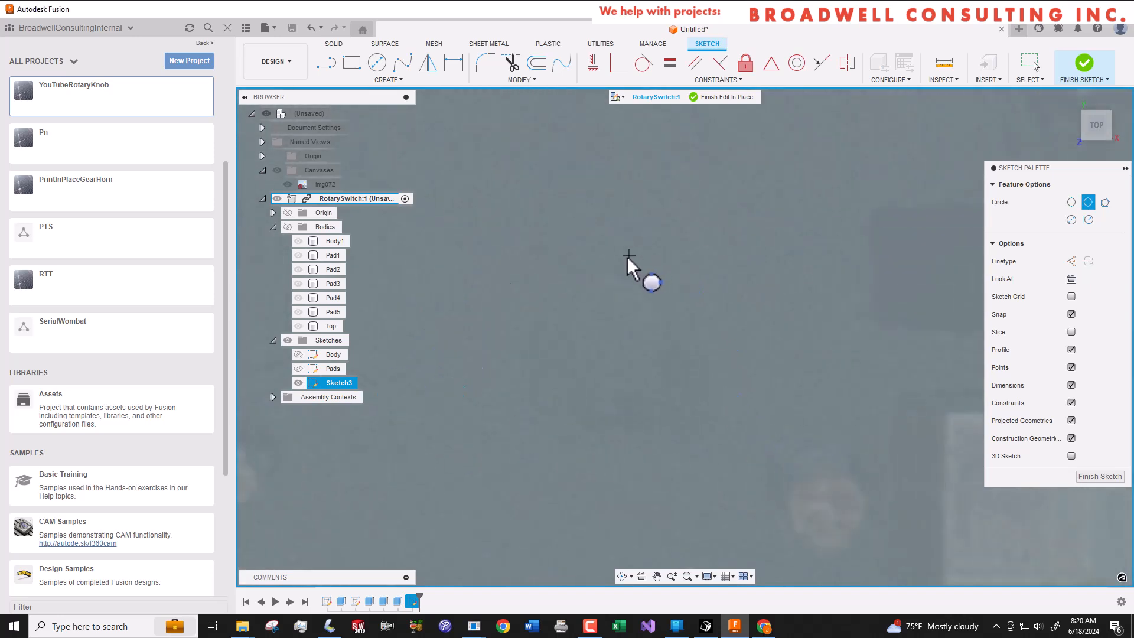
pyautogui.moveTo(639, 305)
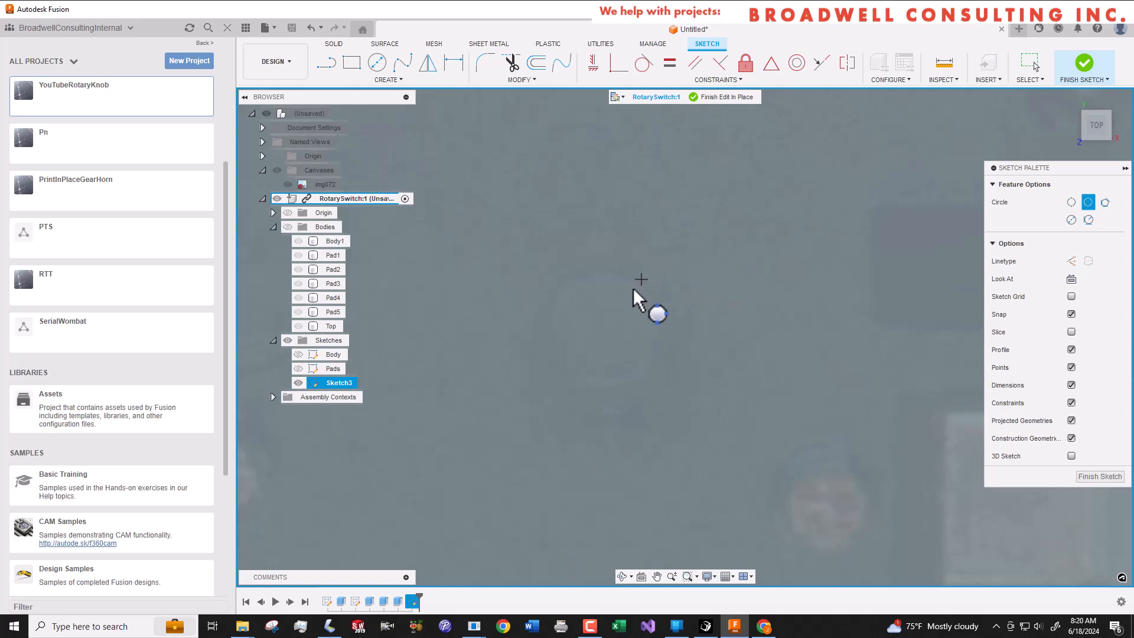
pyautogui.moveTo(563, 370)
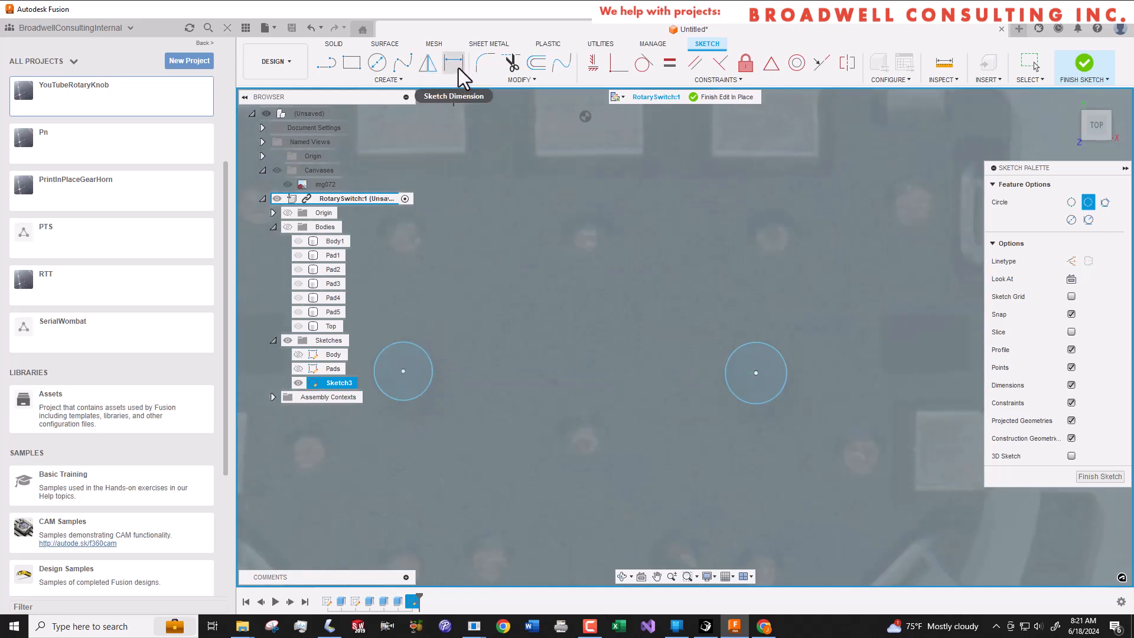
# - Add diameter dimensions to the left and right locating-post circles
pyautogui.click(453, 61)
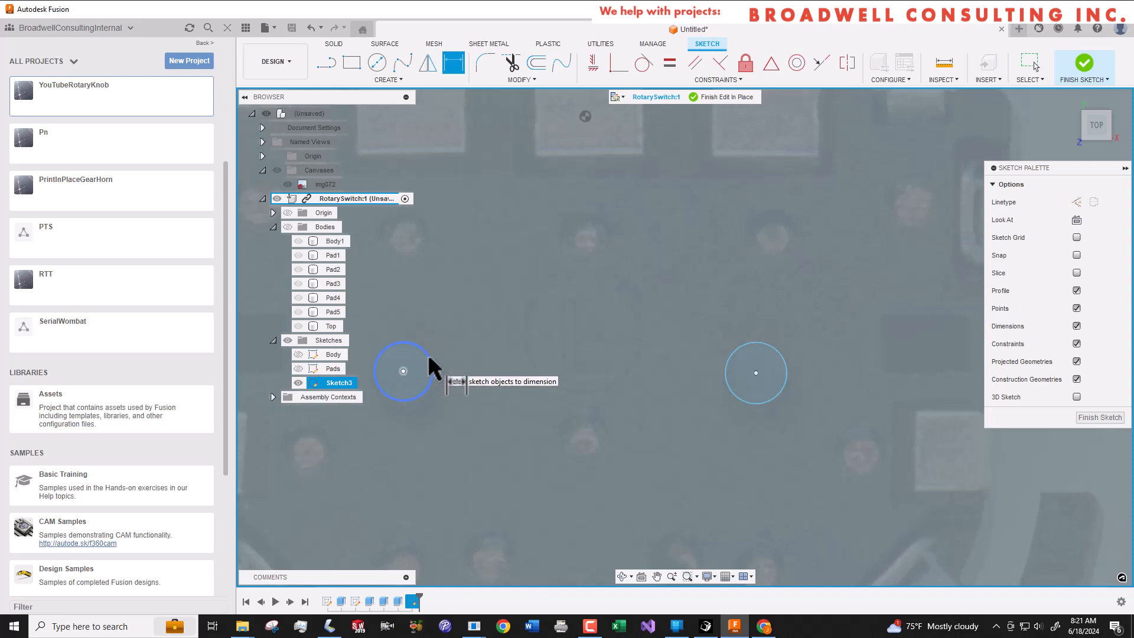
pyautogui.click(422, 370)
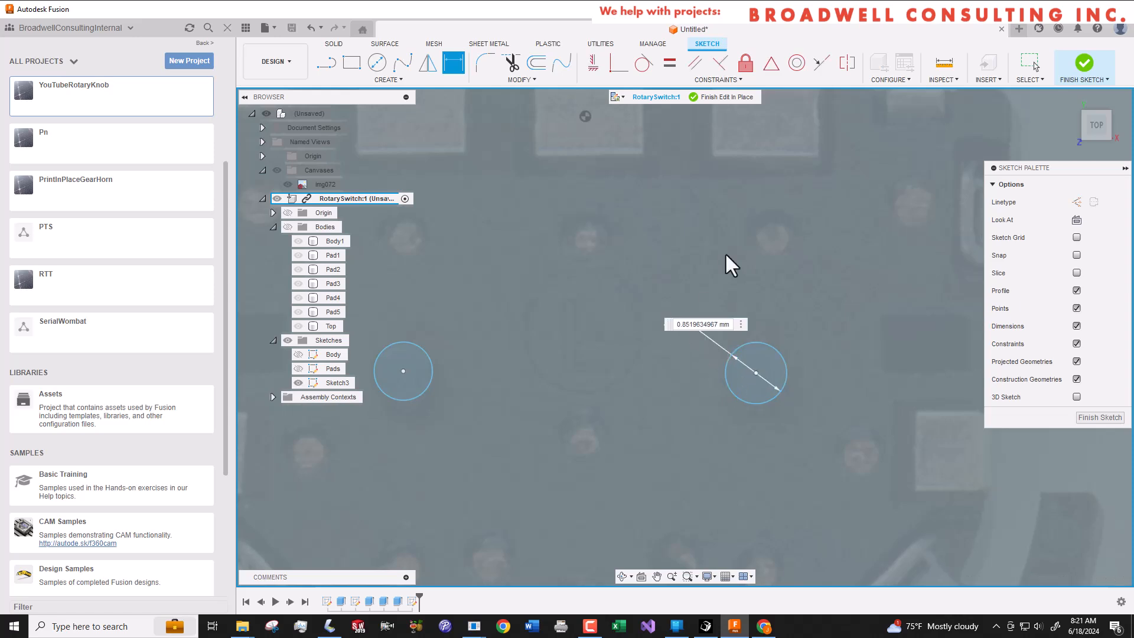
pyautogui.click(704, 324)
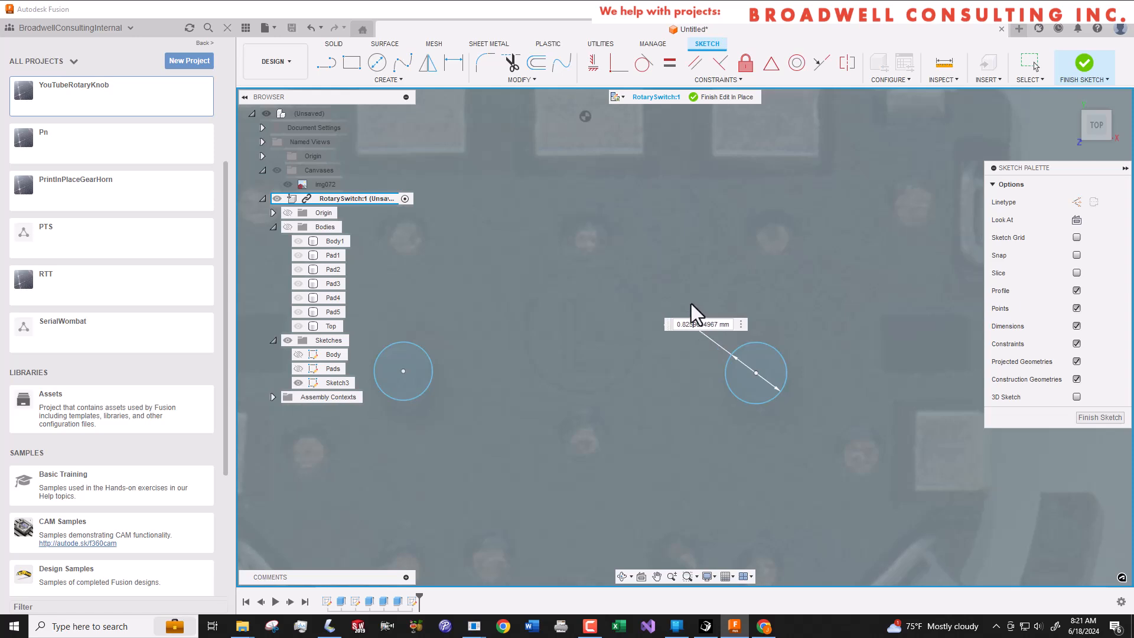
pyautogui.moveTo(640, 380)
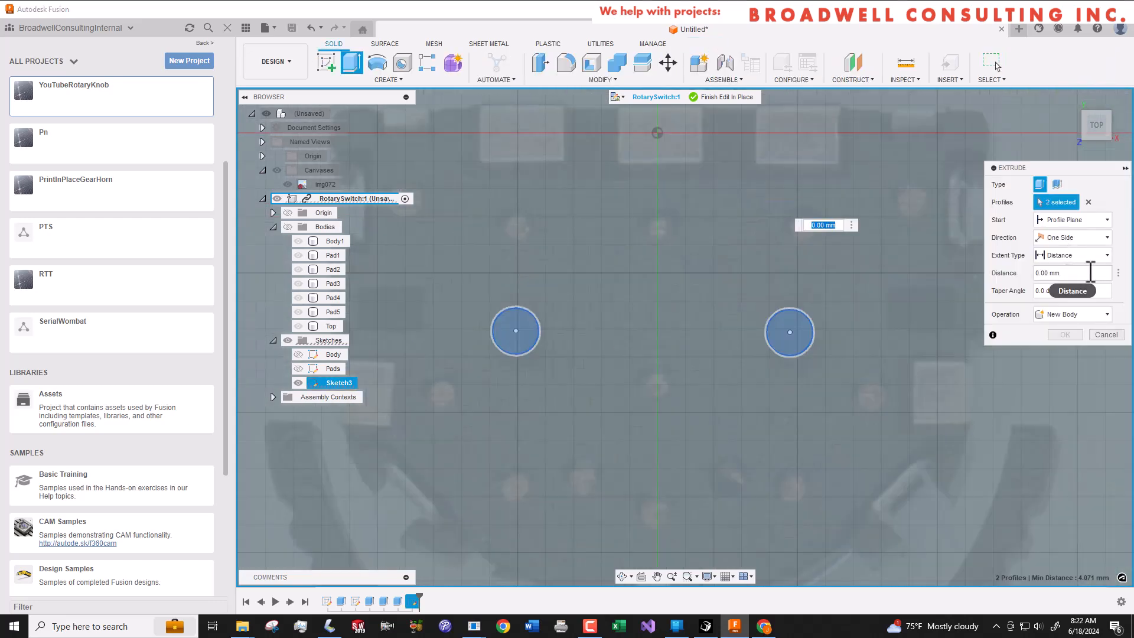
# - Extrude both post circles 0.7 mm, joining them onto the switch body
pyautogui.write('7')
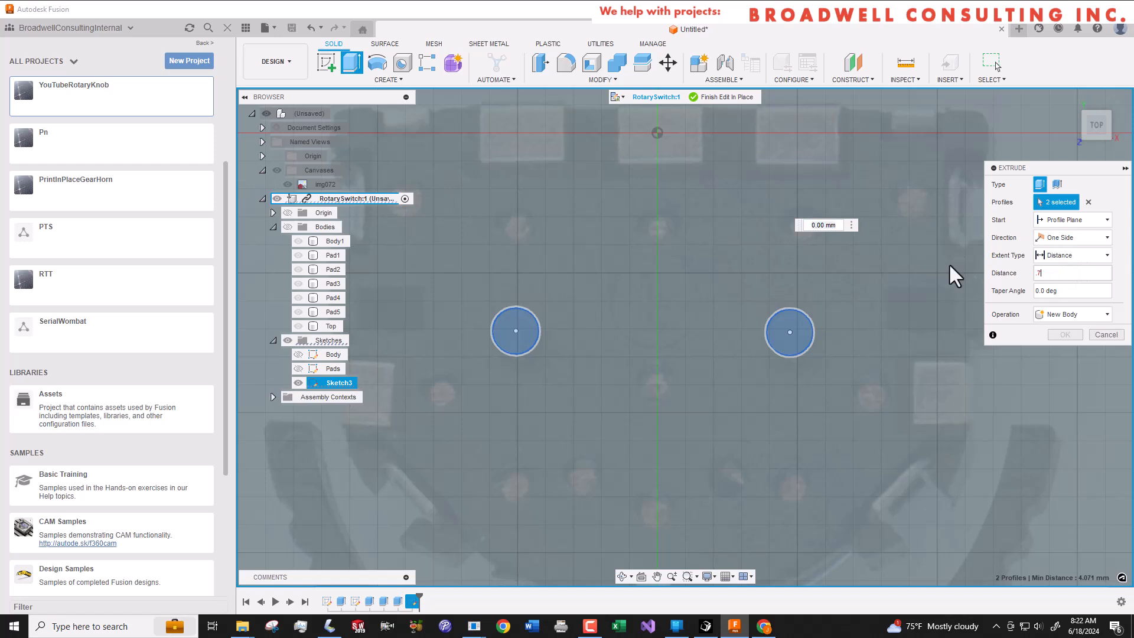
pyautogui.click(1106, 314)
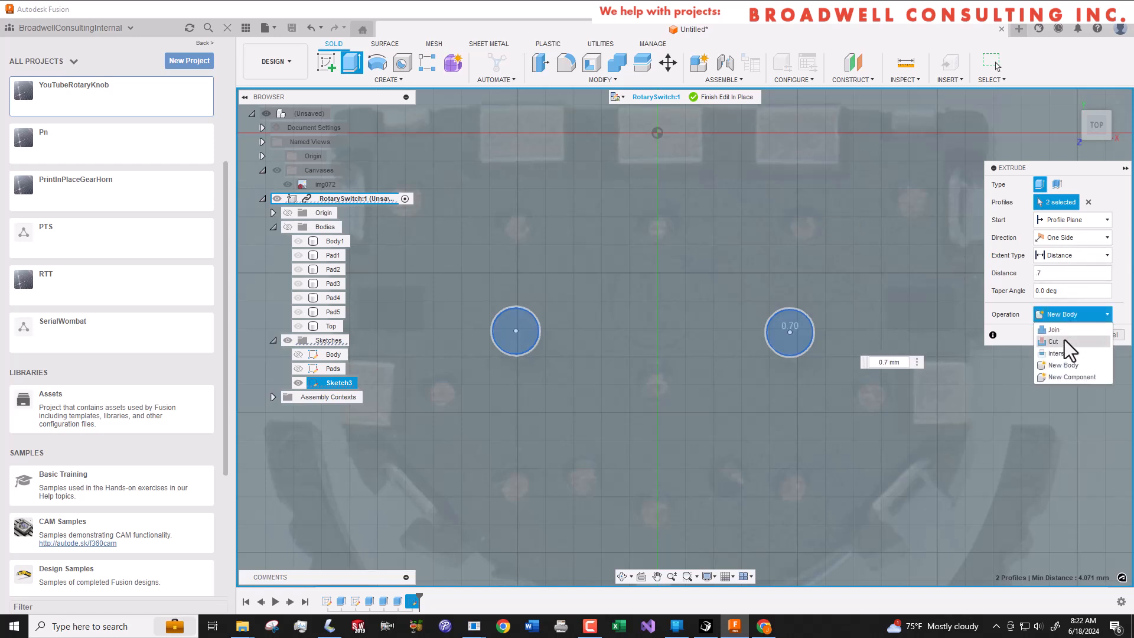
pyautogui.click(1054, 330)
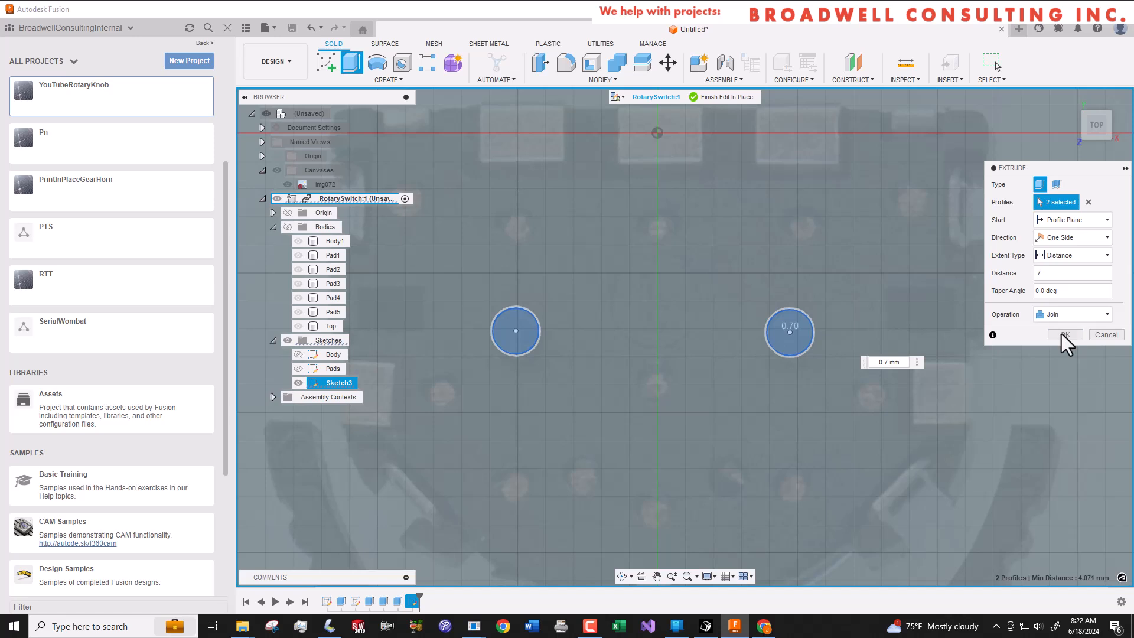
pyautogui.click(1065, 334)
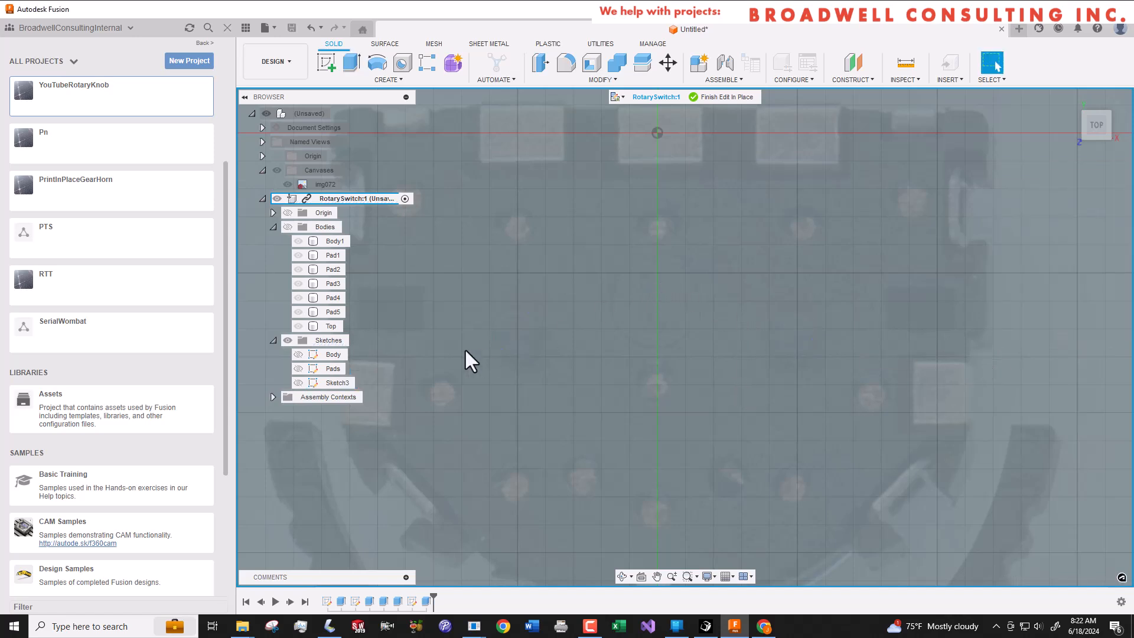
# - Inspect the body and bring up Construct options to add a construction plane
pyautogui.click(331, 326)
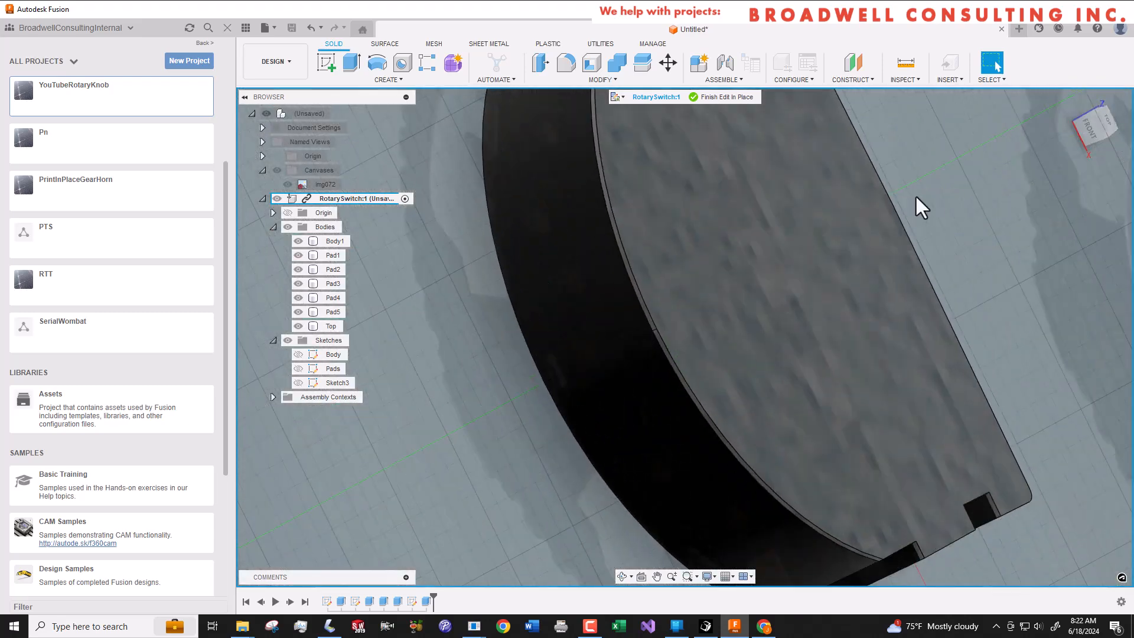
pyautogui.moveTo(917, 195)
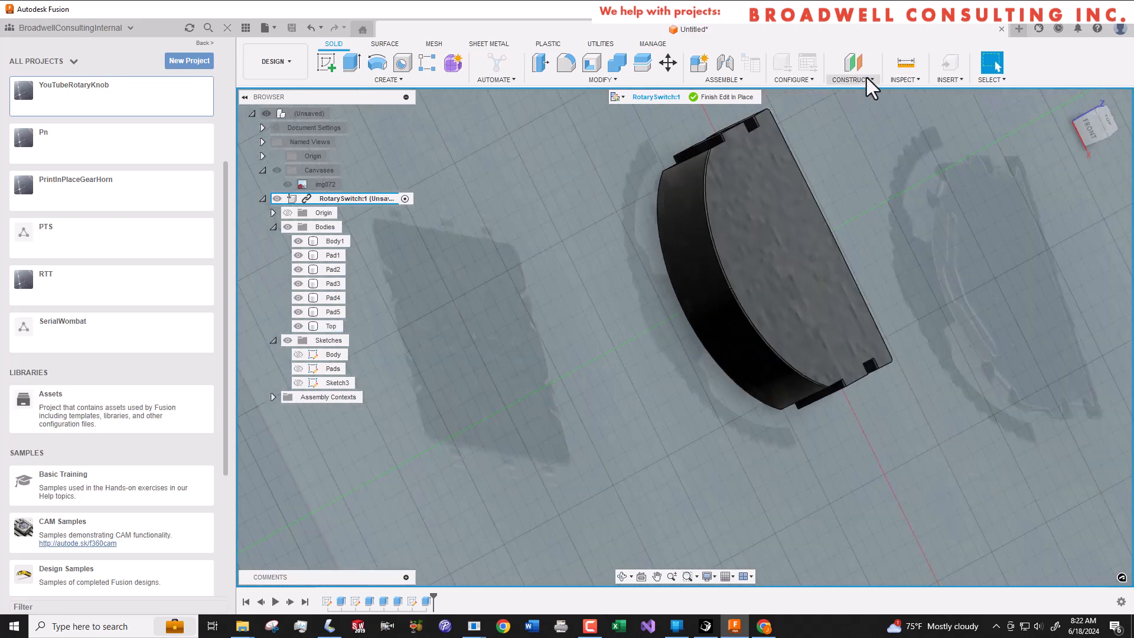
pyautogui.click(852, 65)
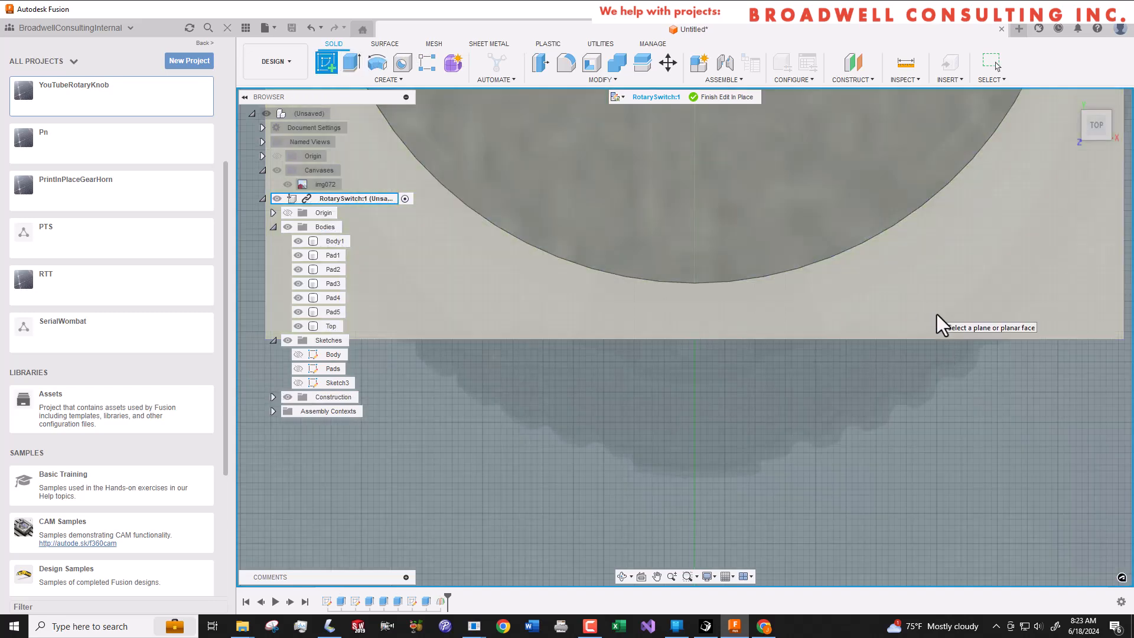
# - On the chosen plane, trace the half wheel outline with lines and a 3-point arc
pyautogui.click(331, 325)
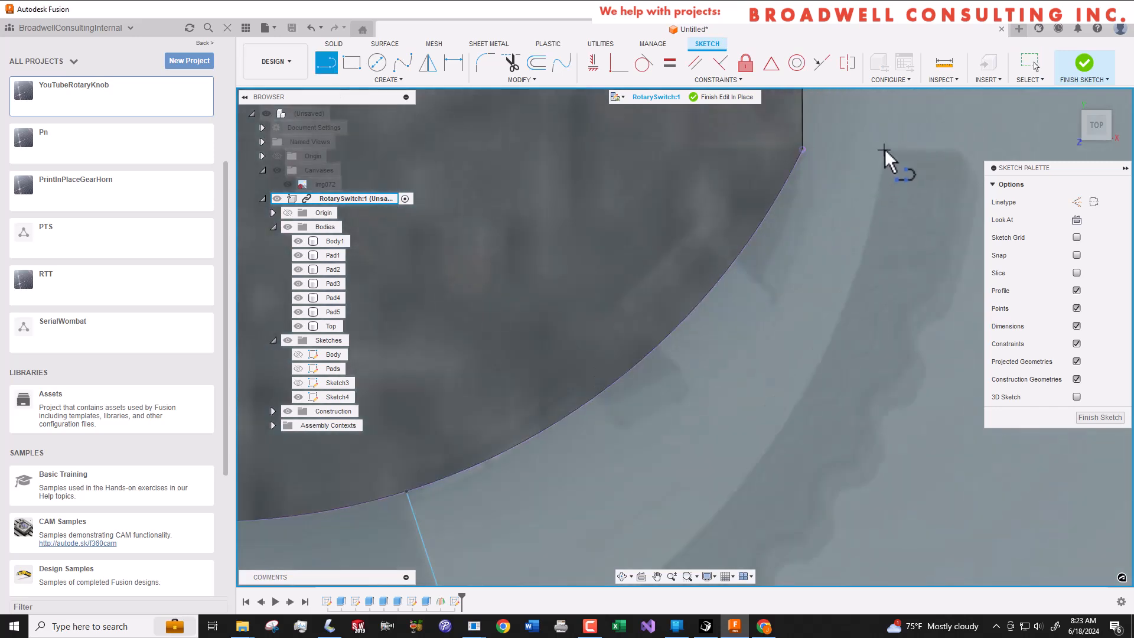
pyautogui.click(389, 80)
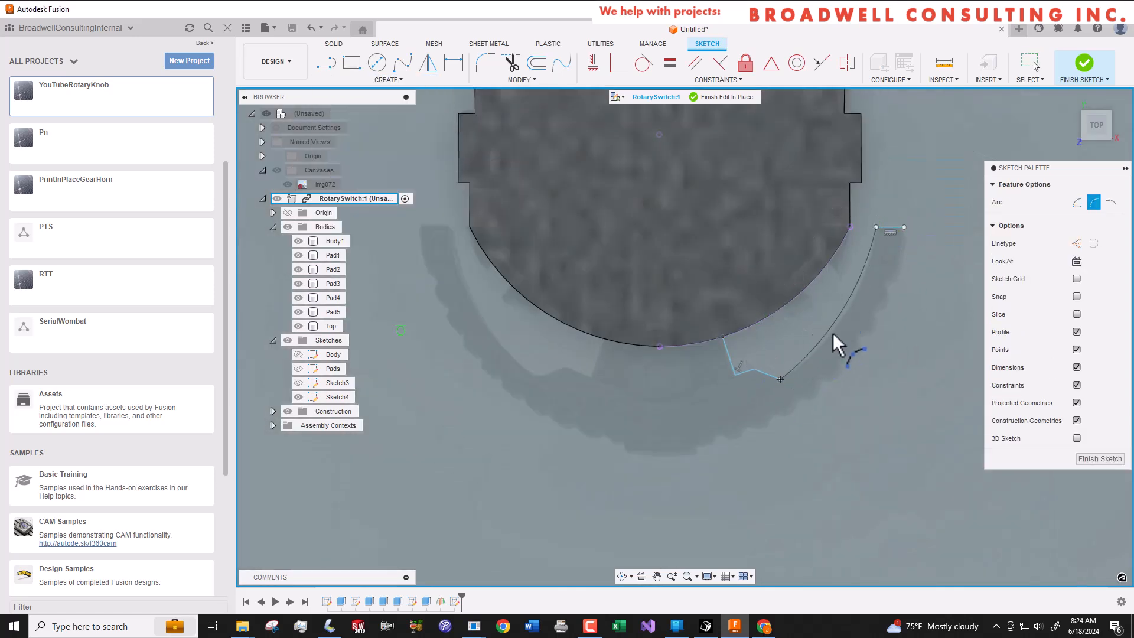
pyautogui.moveTo(871, 282)
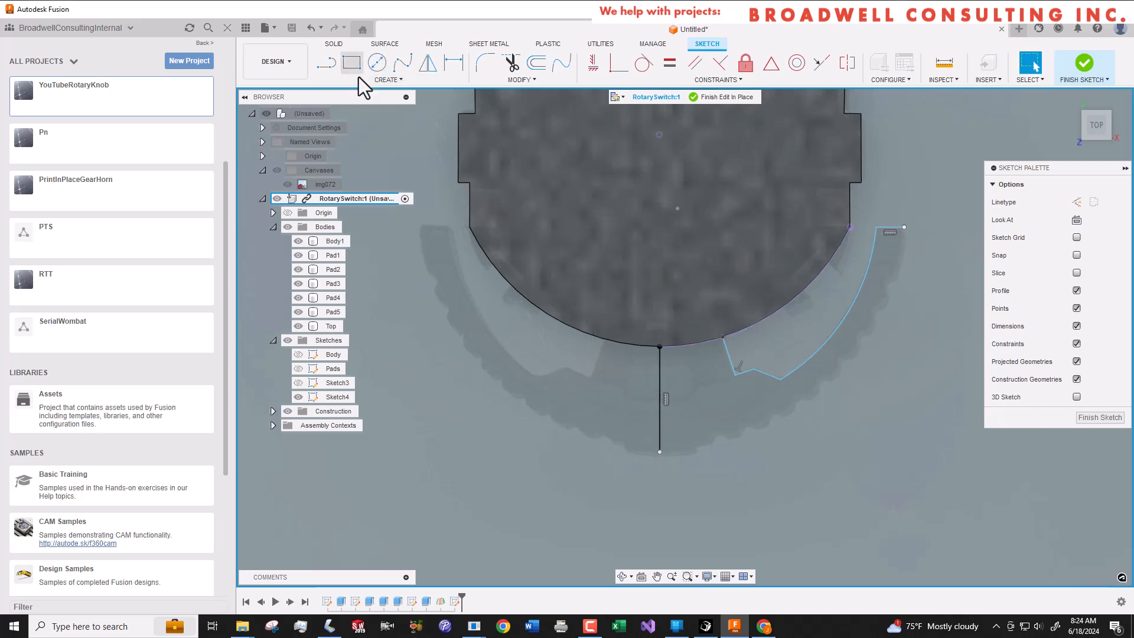
pyautogui.click(388, 79)
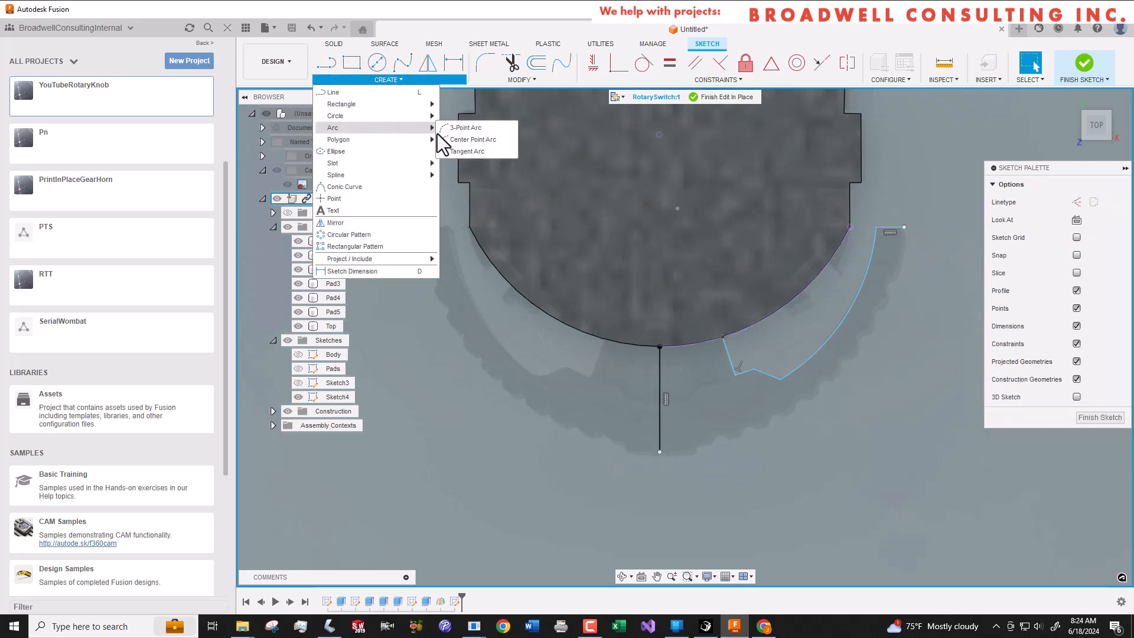
pyautogui.click(466, 126)
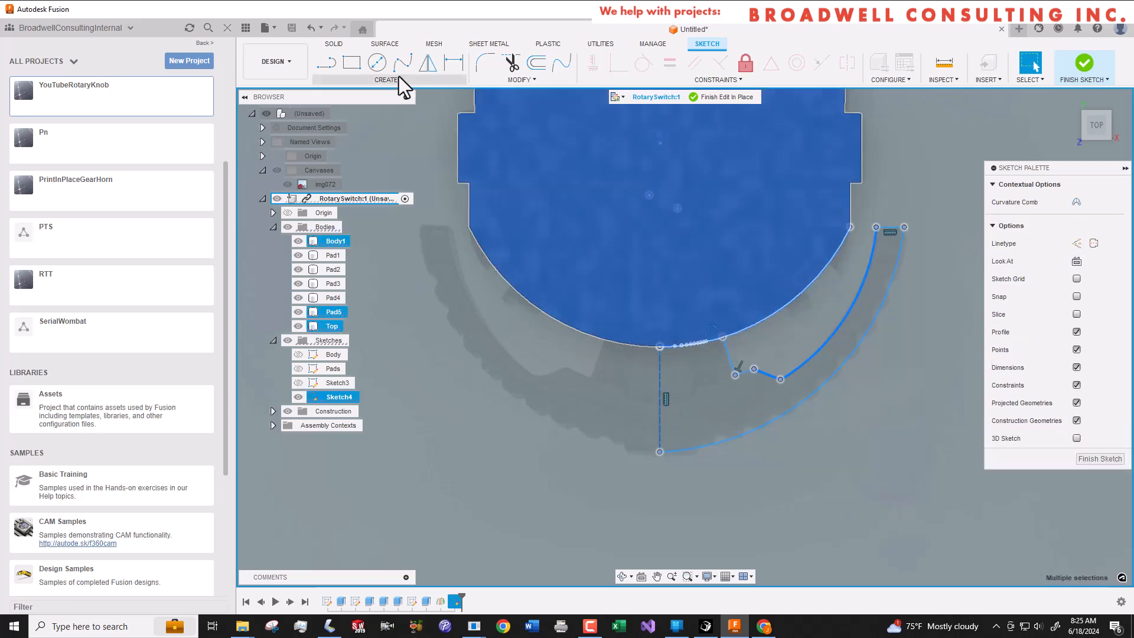
# - Mirror the wheel outline across the vertical centre line
pyautogui.click(424, 61)
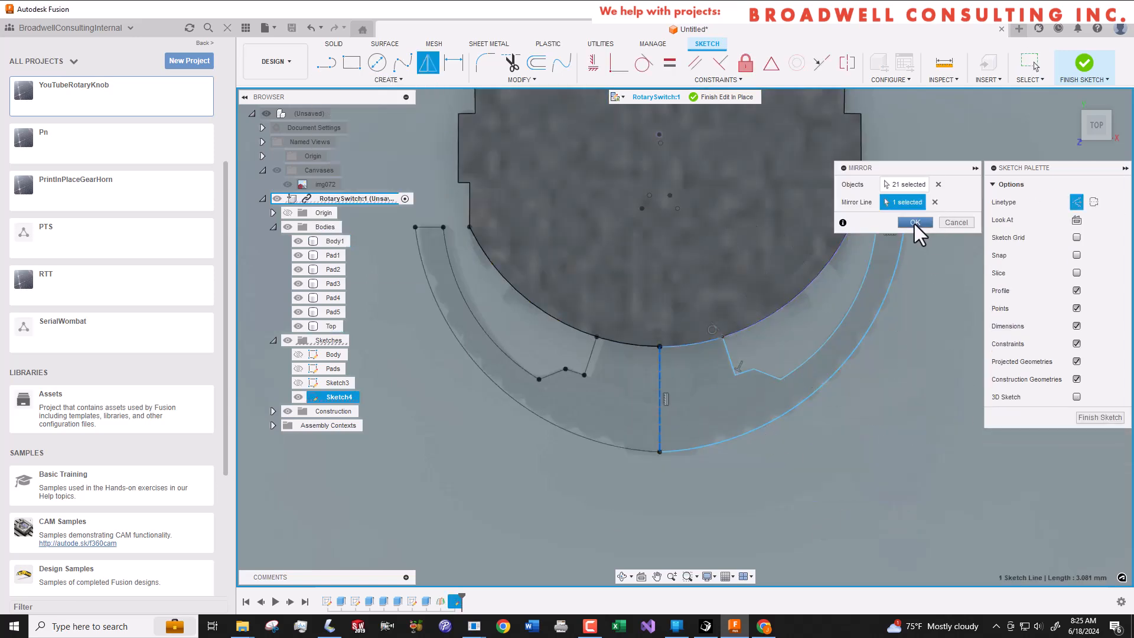
pyautogui.click(914, 222)
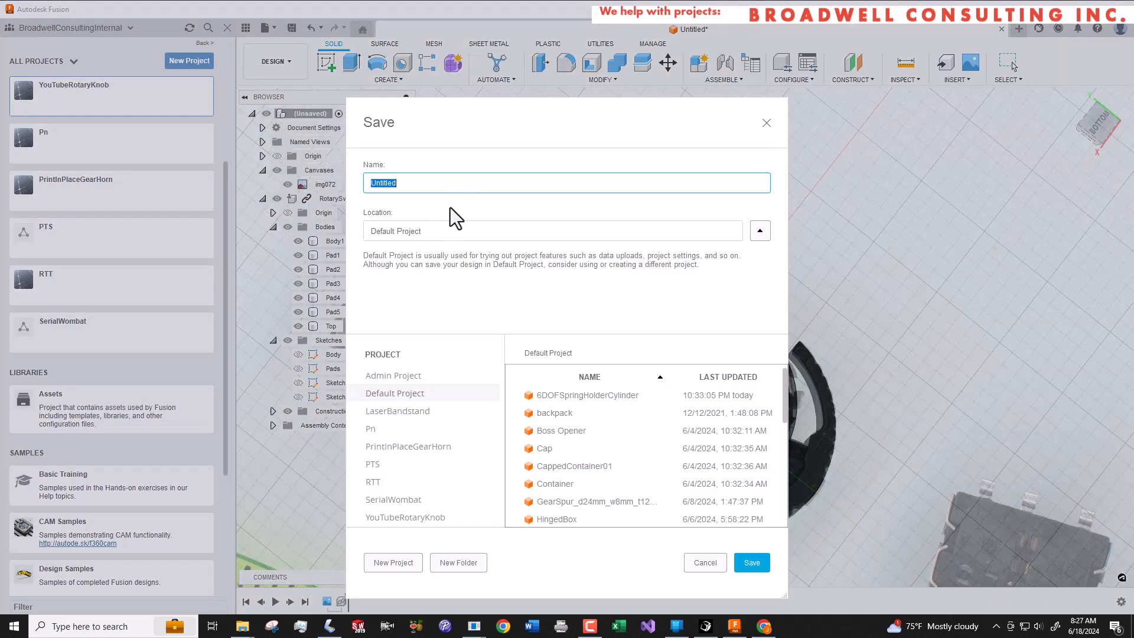
# - Save the design as RotarySwitchAssem and close its document
pyautogui.write('RotarySwitchAss')
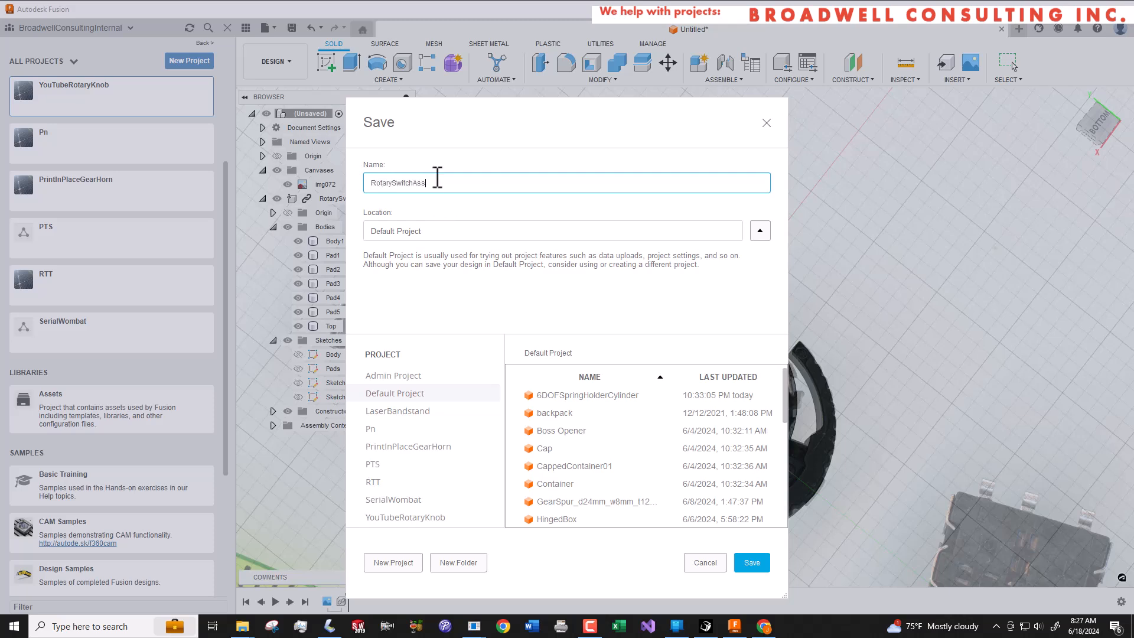
pyautogui.write('em')
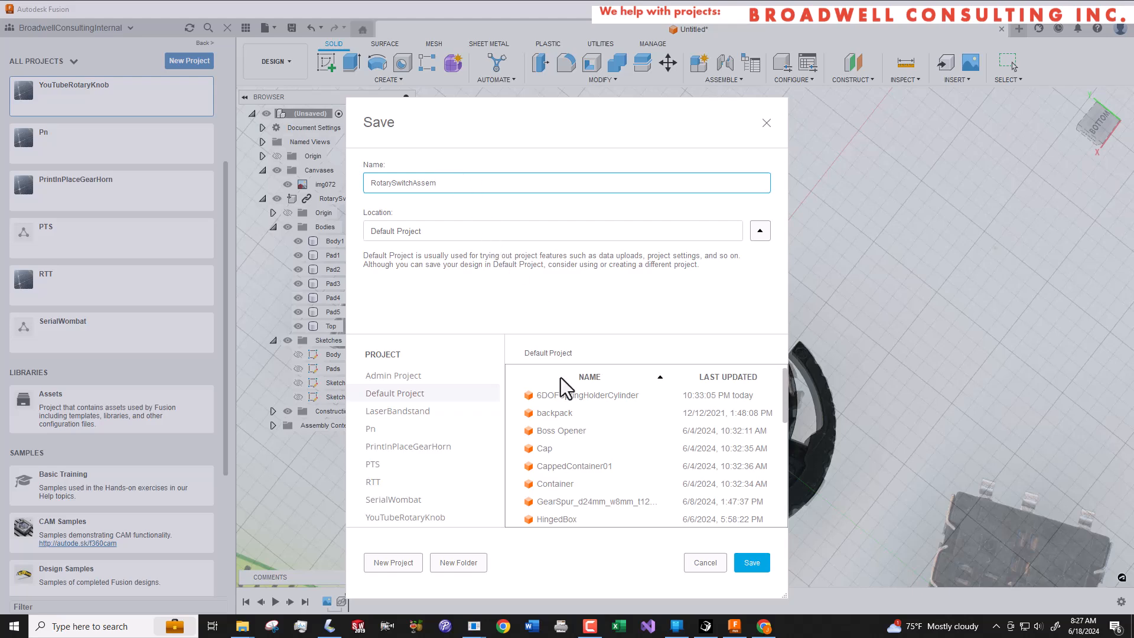
pyautogui.click(751, 562)
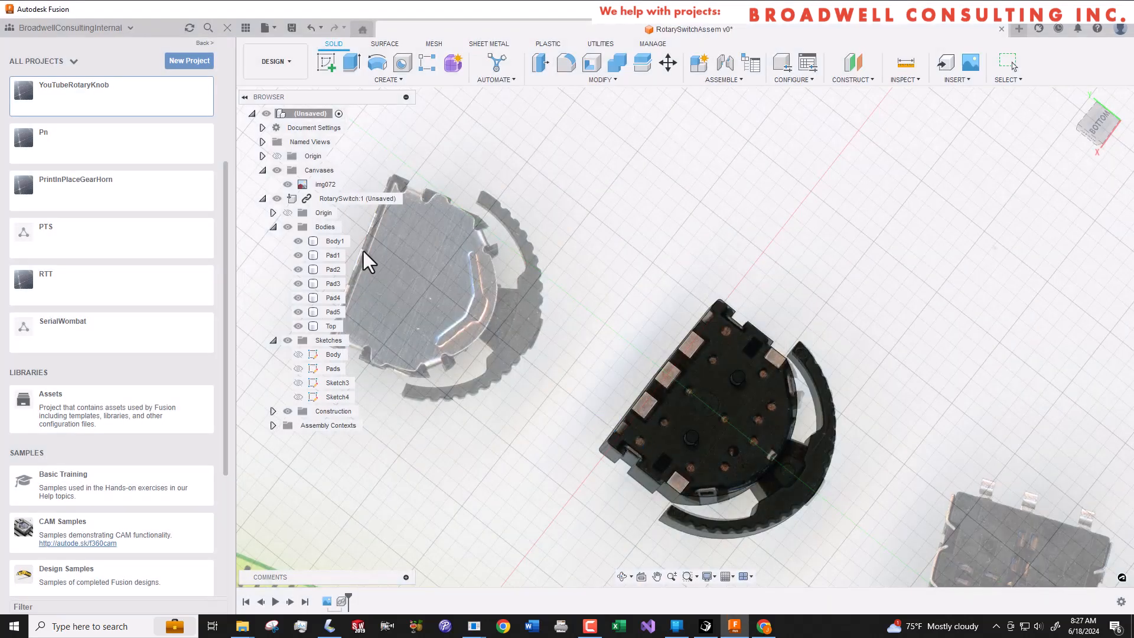
pyautogui.click(291, 28)
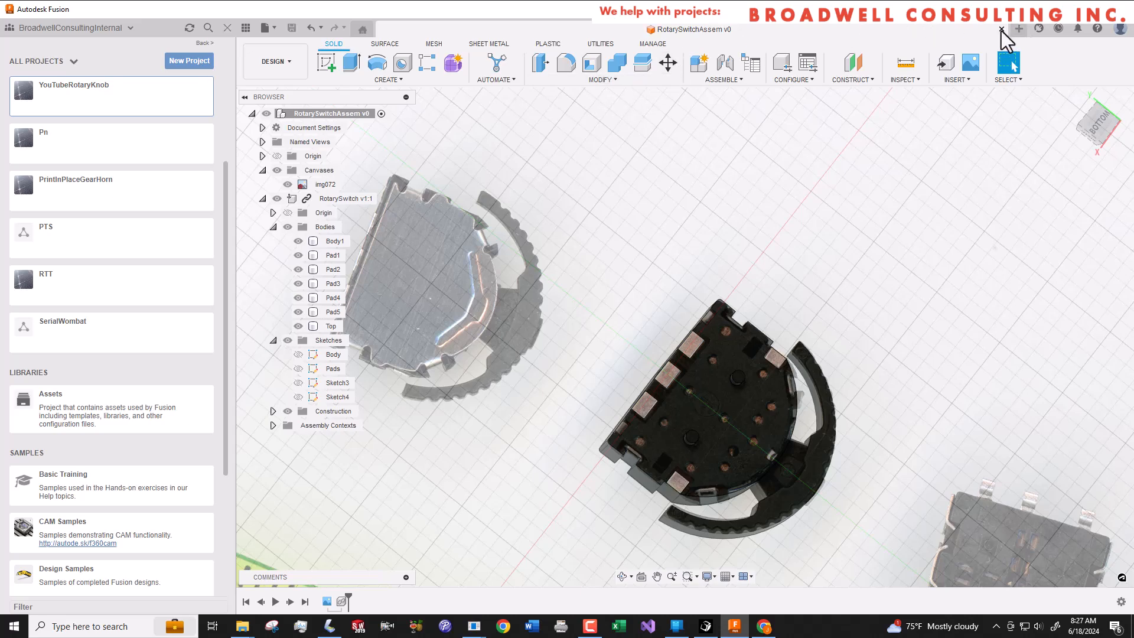
pyautogui.click(1000, 29)
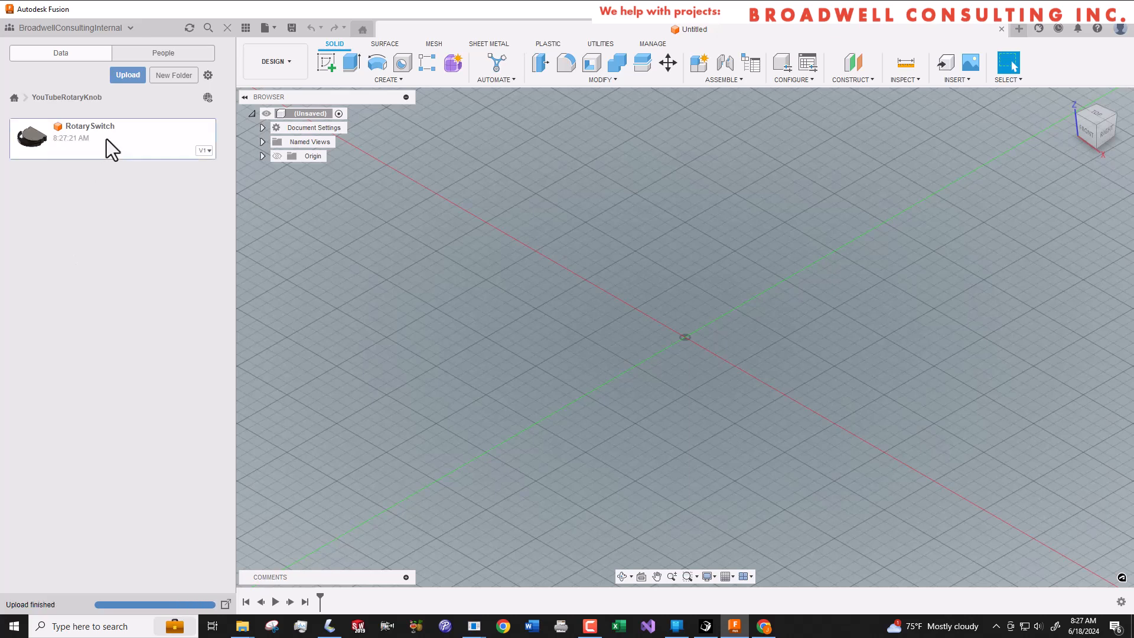
# - Open RotarySwitch, add a body group named Pads, and gather the five pad bodies
pyautogui.doubleClick(89, 126)
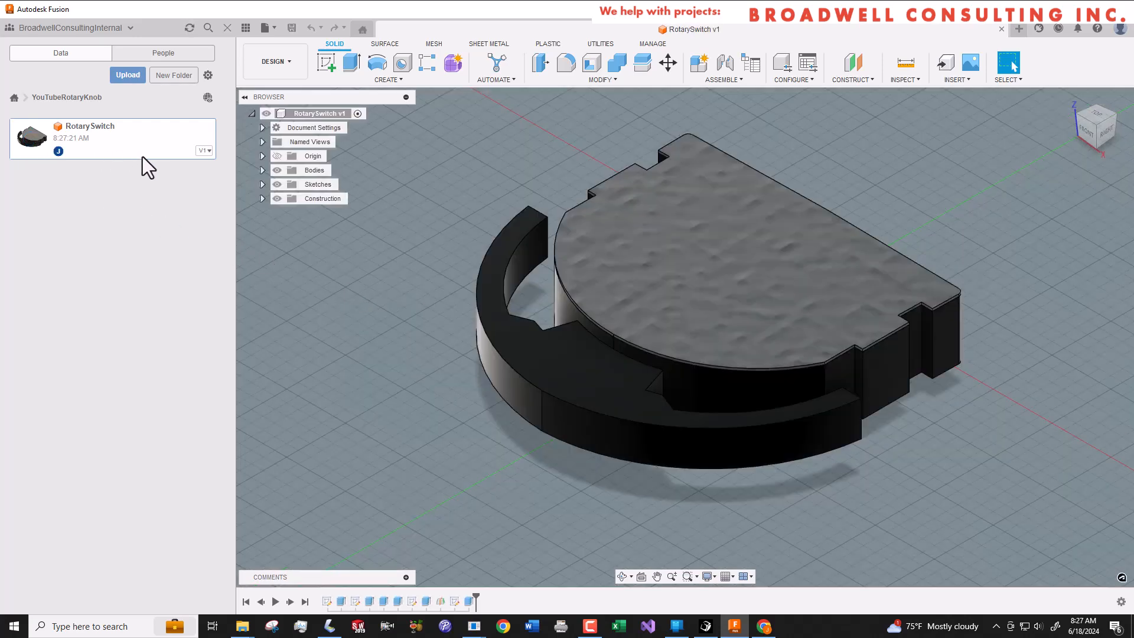
pyautogui.click(262, 170)
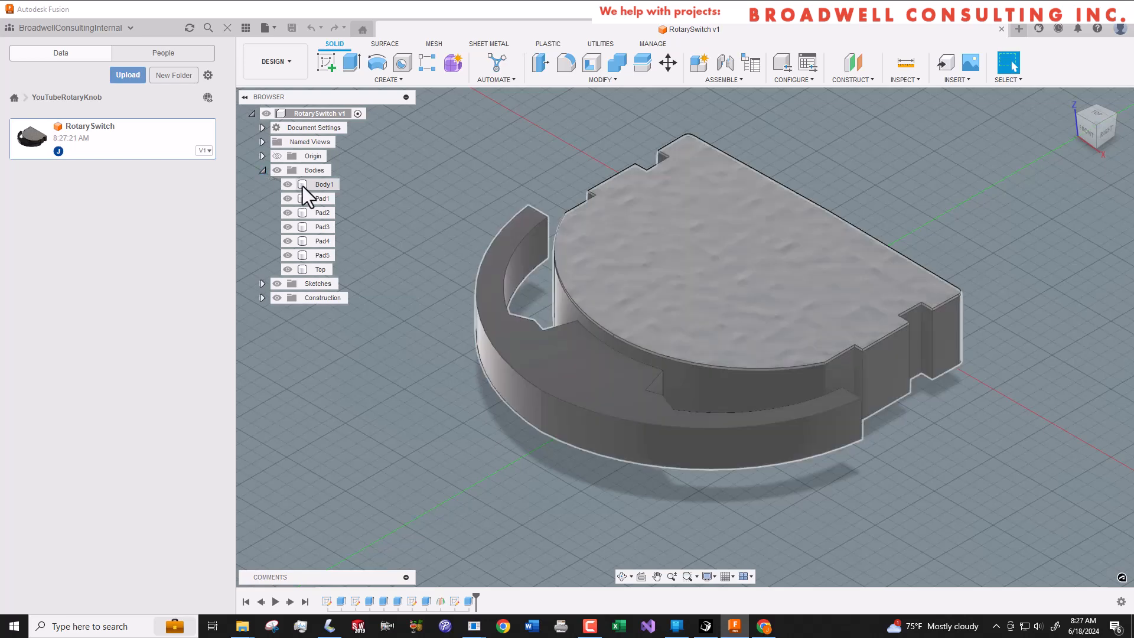
pyautogui.click(314, 170)
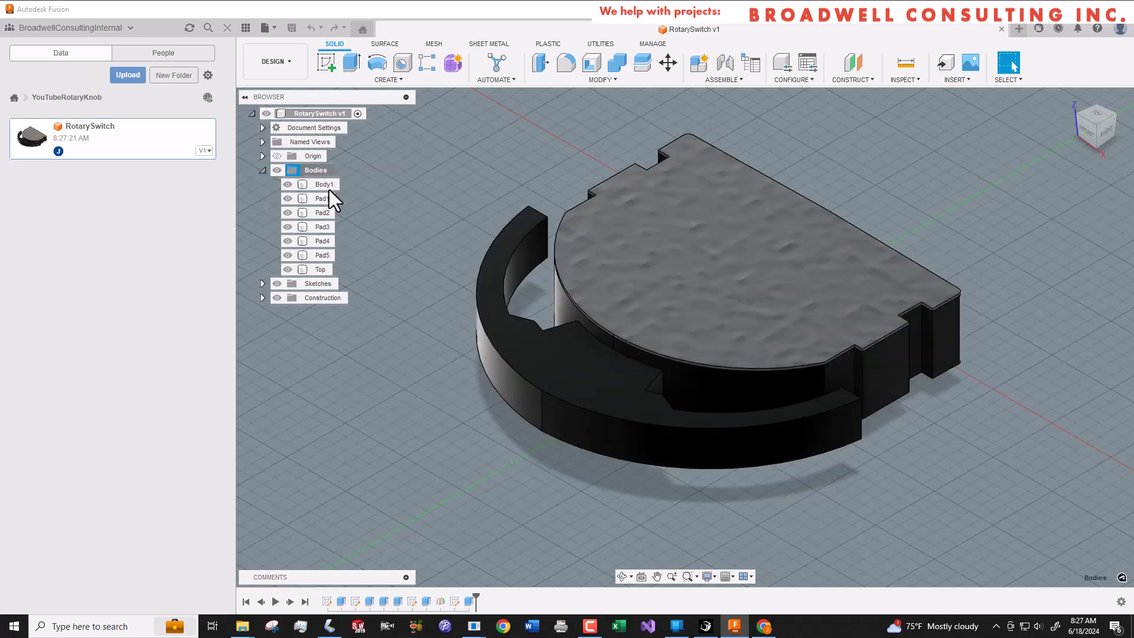
pyautogui.click(320, 198)
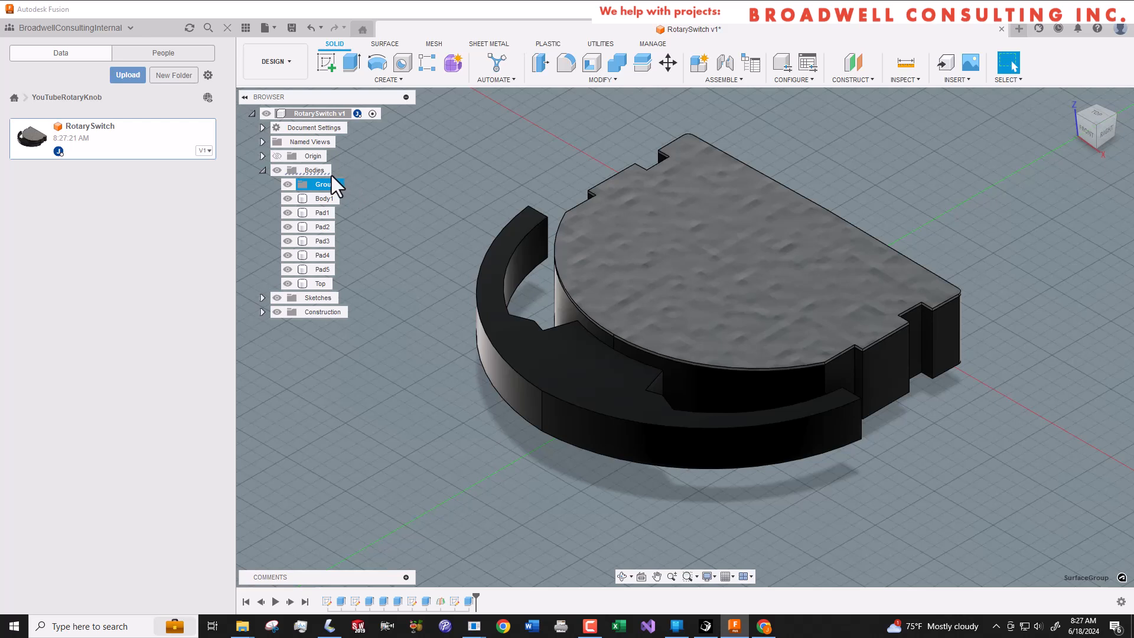
pyautogui.doubleClick(323, 184)
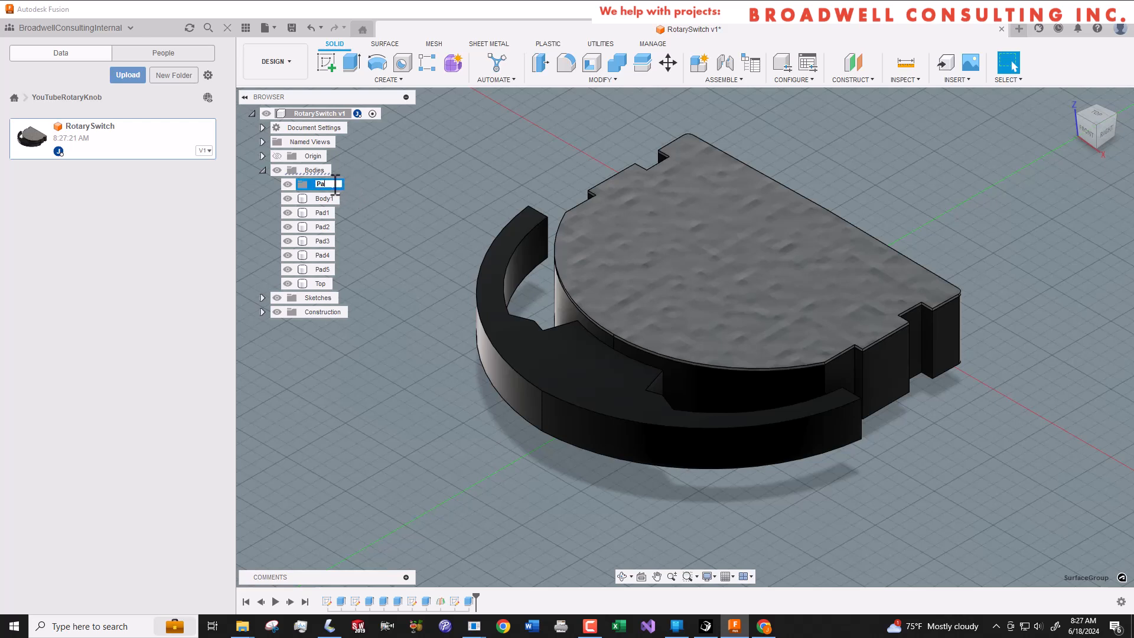
pyautogui.write('Pads')
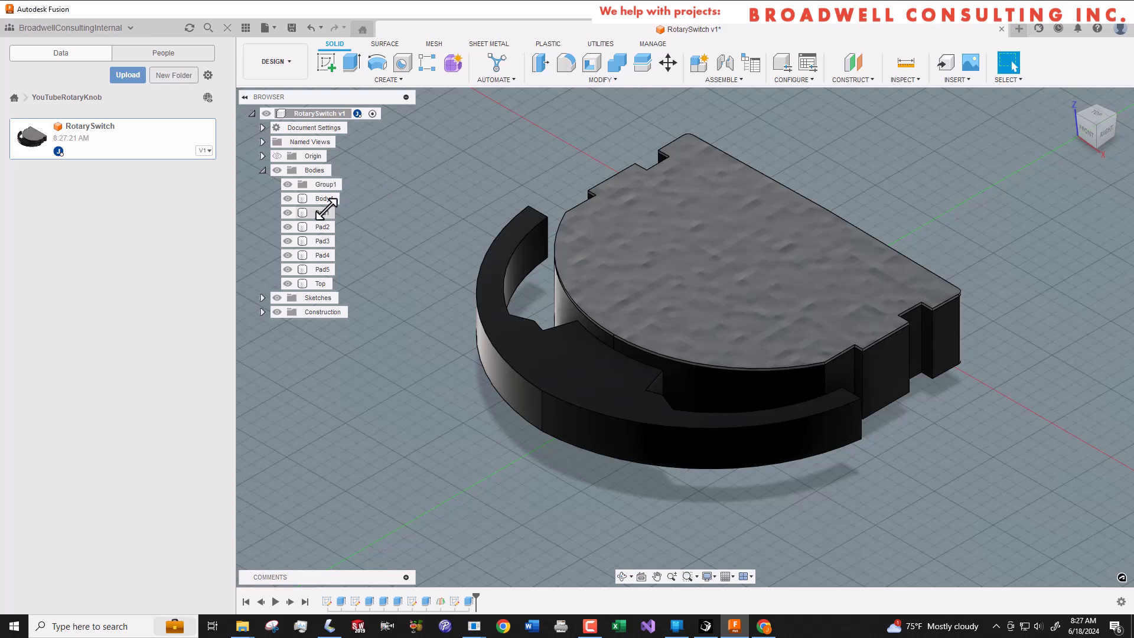
pyautogui.click(322, 269)
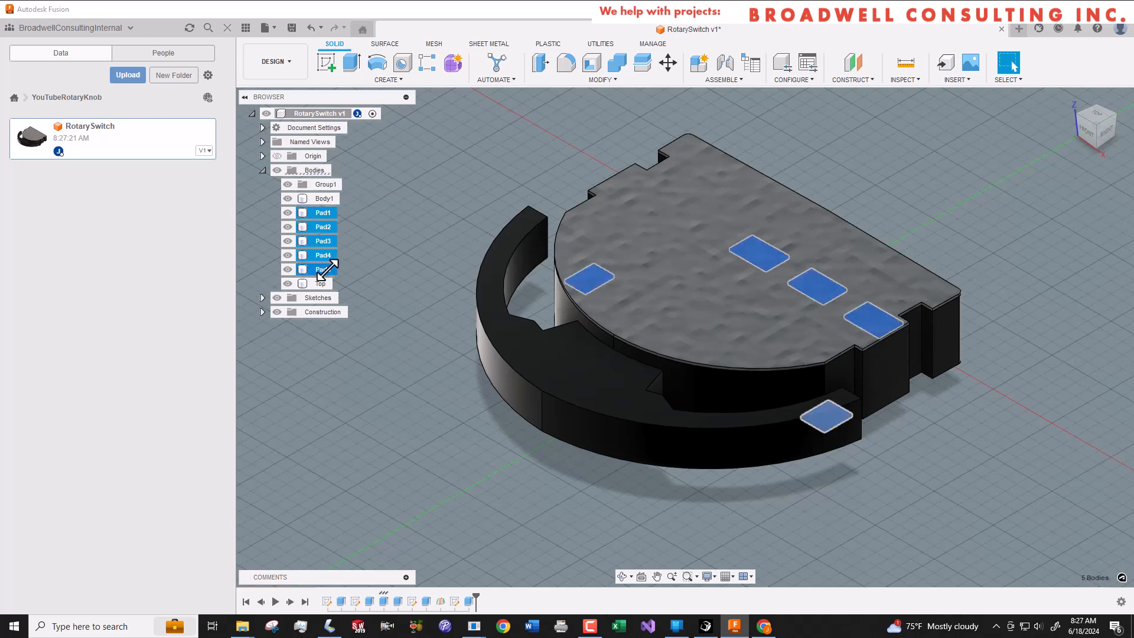